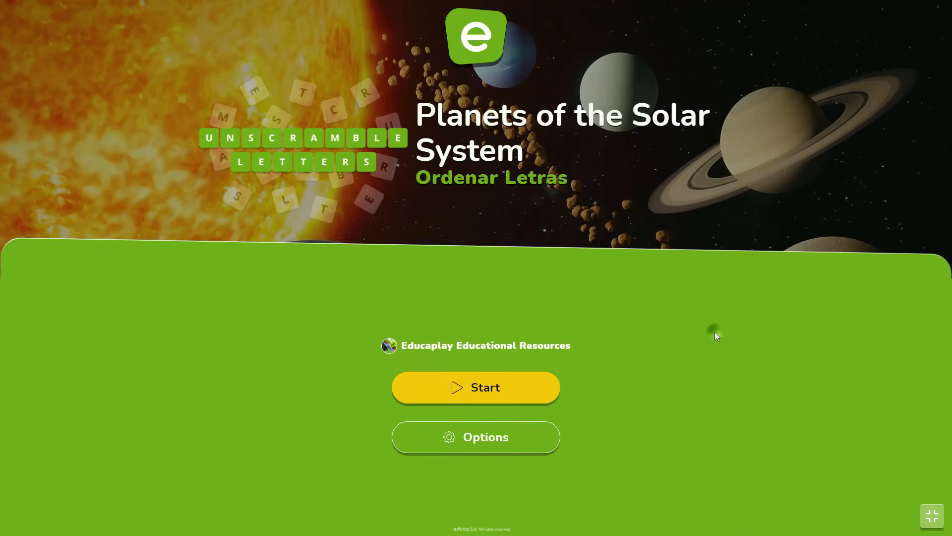
{"action": "mouse_move", "coordinate": [508, 374]}
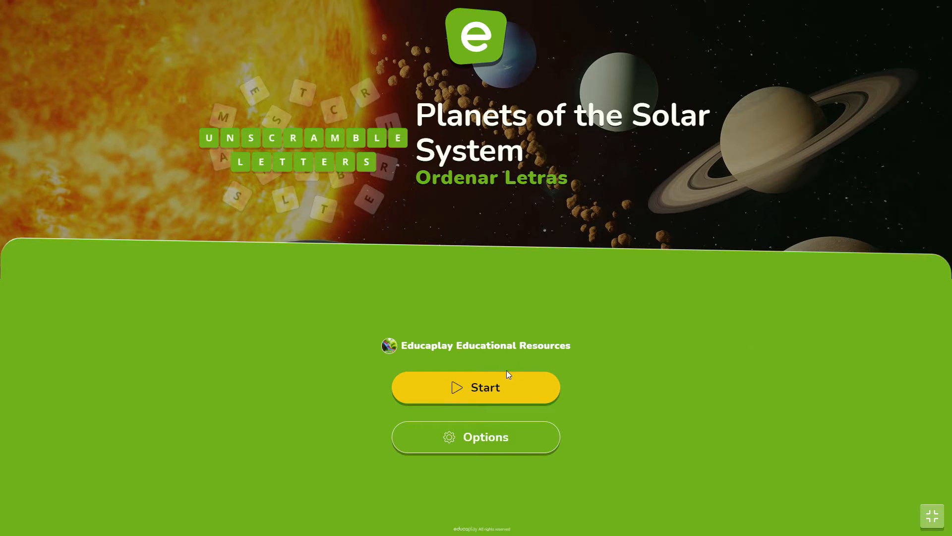
- Start the planets activity and unscramble the letters to spell VENUS
{"action": "left_click", "coordinate": [475, 388]}
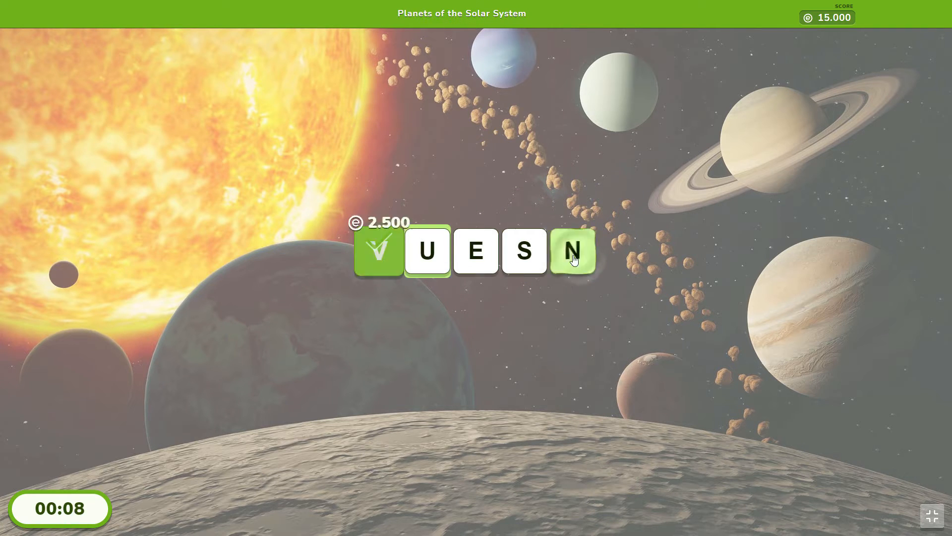
{"action": "left_click", "coordinate": [572, 251]}
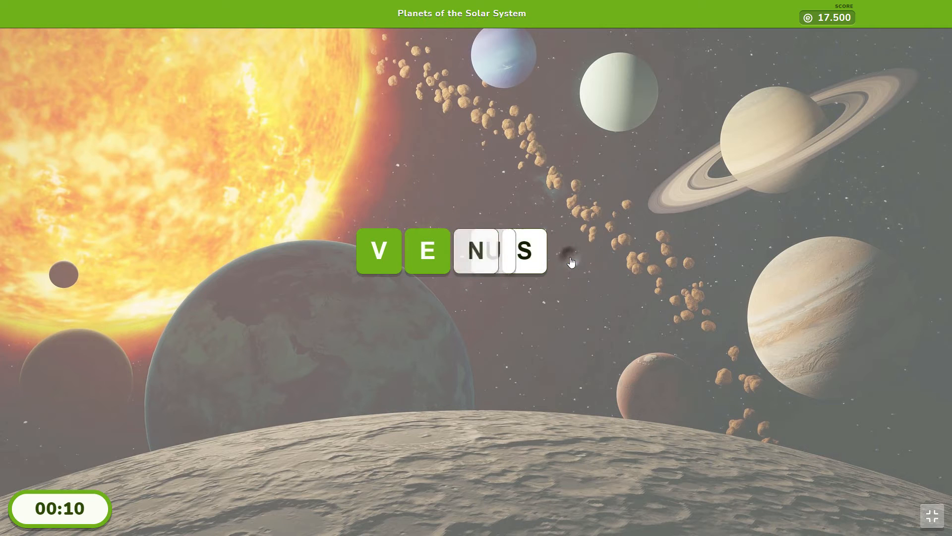
{"action": "left_click", "coordinate": [571, 250]}
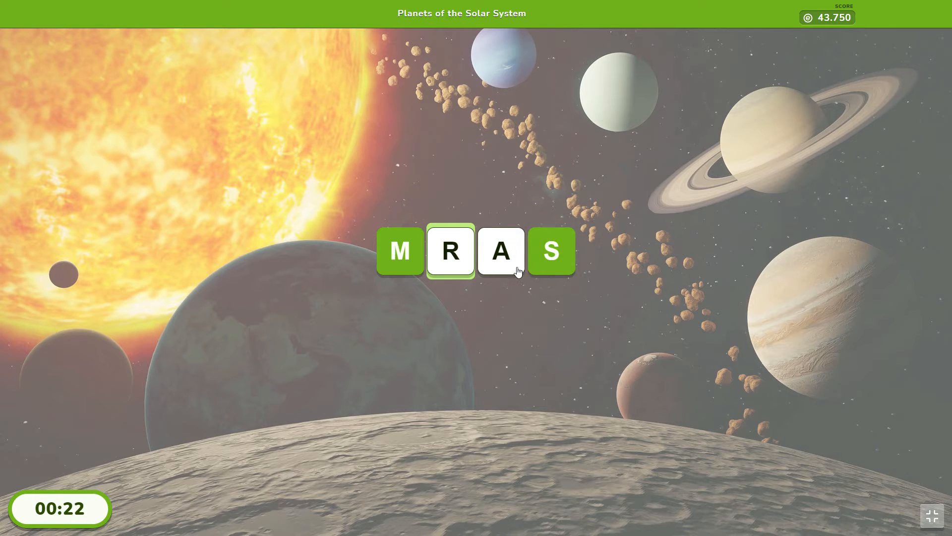
- Unscramble the next word to spell MARS
{"action": "left_click", "coordinate": [500, 251]}
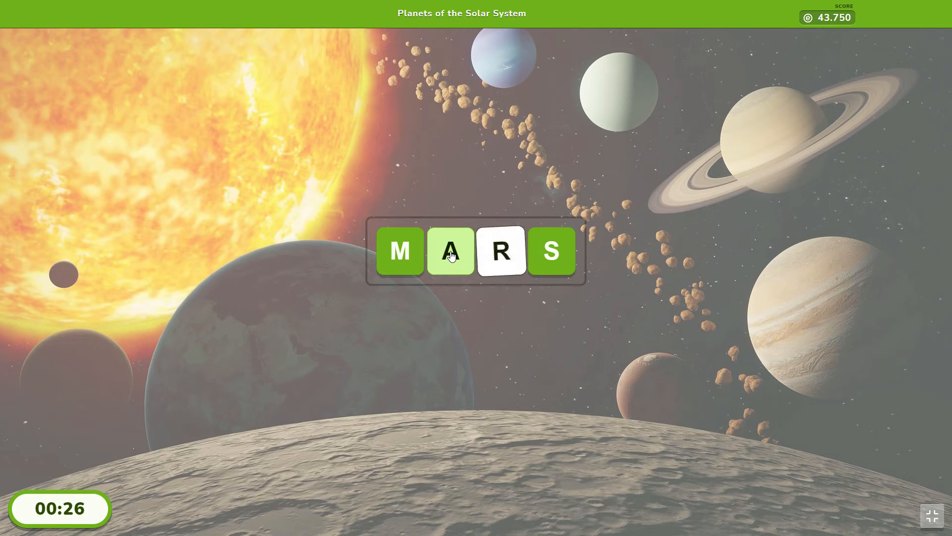
{"action": "left_click", "coordinate": [500, 251]}
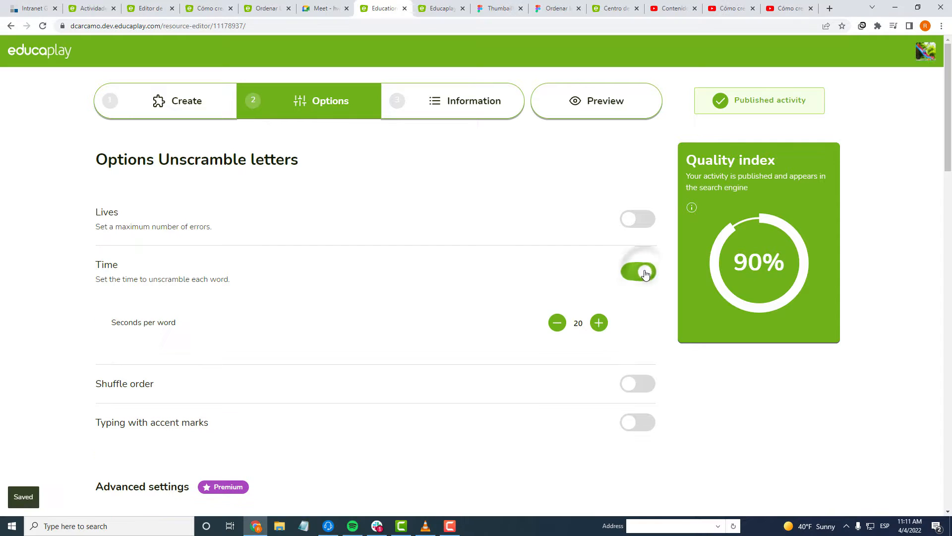
- Swap the per-word time limit for a lives limit, then switch lives back off
{"action": "left_click", "coordinate": [637, 218]}
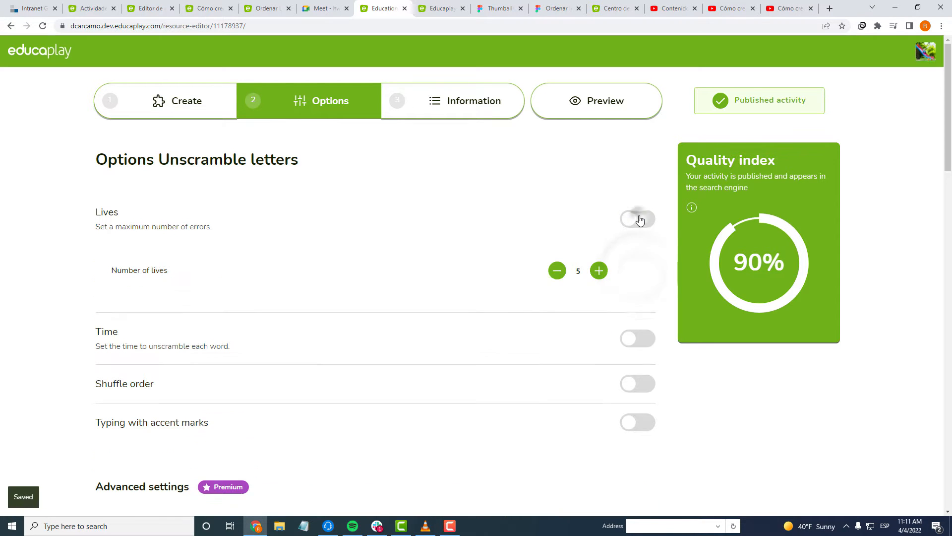
{"action": "left_click", "coordinate": [637, 219]}
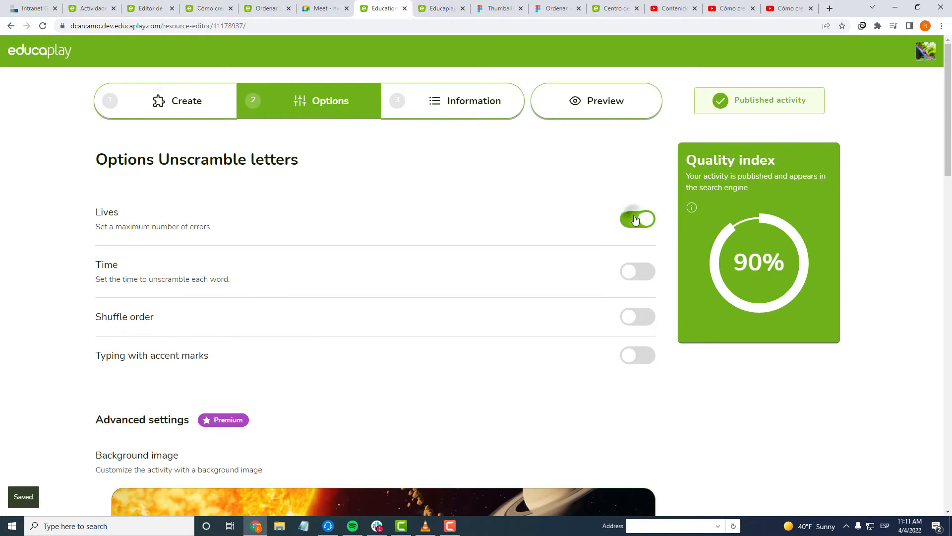
{"action": "left_click", "coordinate": [596, 100]}
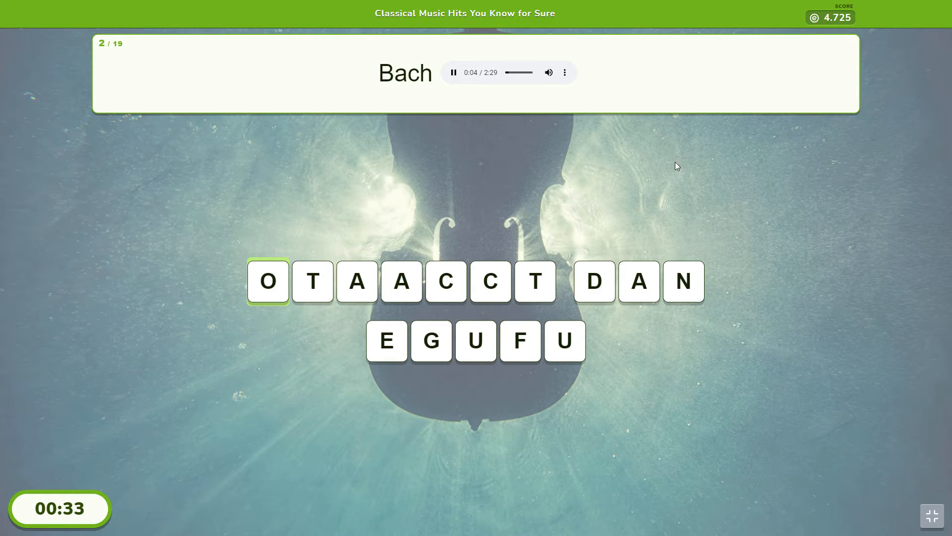
{"action": "mouse_move", "coordinate": [608, 186]}
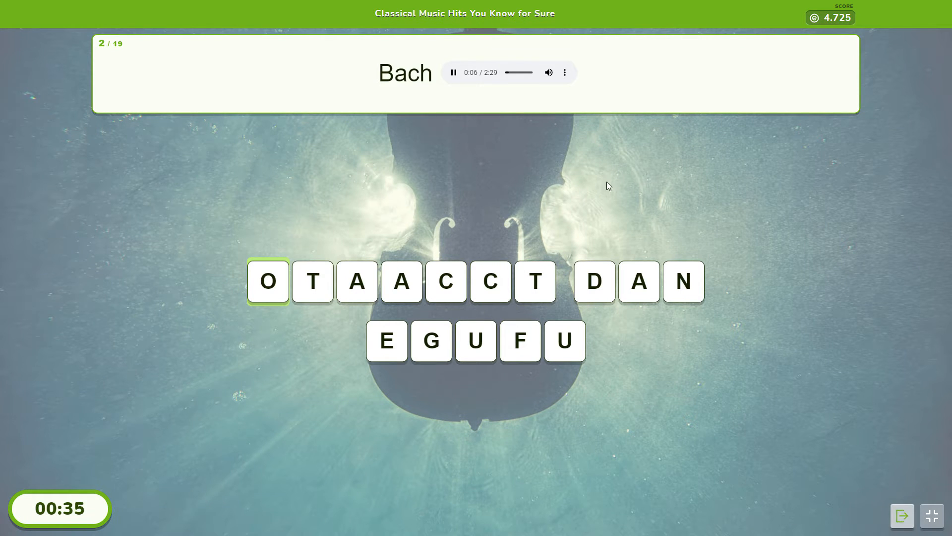
{"action": "mouse_move", "coordinate": [577, 186]}
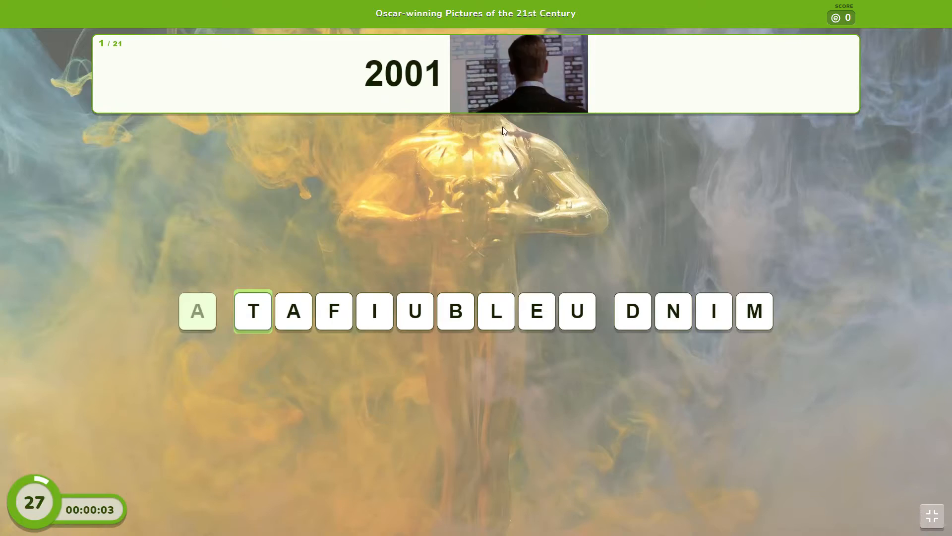
- Place a letter of the film title in the Oscar-winning pictures example game
{"action": "left_click", "coordinate": [518, 73]}
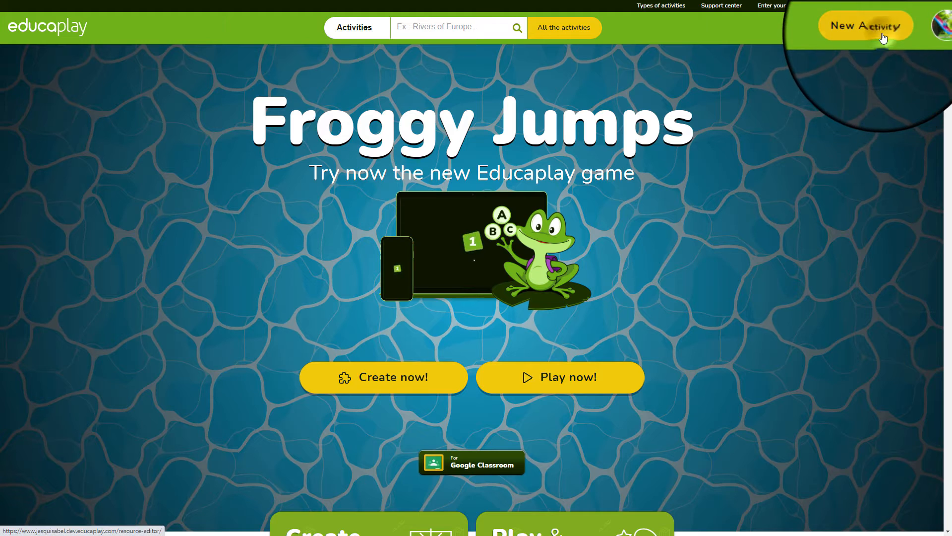
- Create a new Unscramble Letters activity with Banana as its first word
{"action": "left_click", "coordinate": [865, 25]}
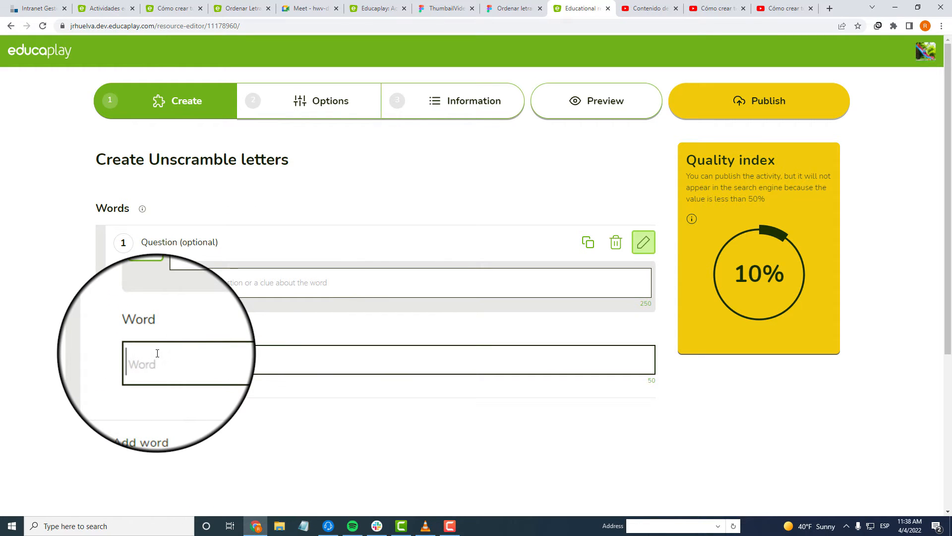
{"action": "type", "text": "Banana"}
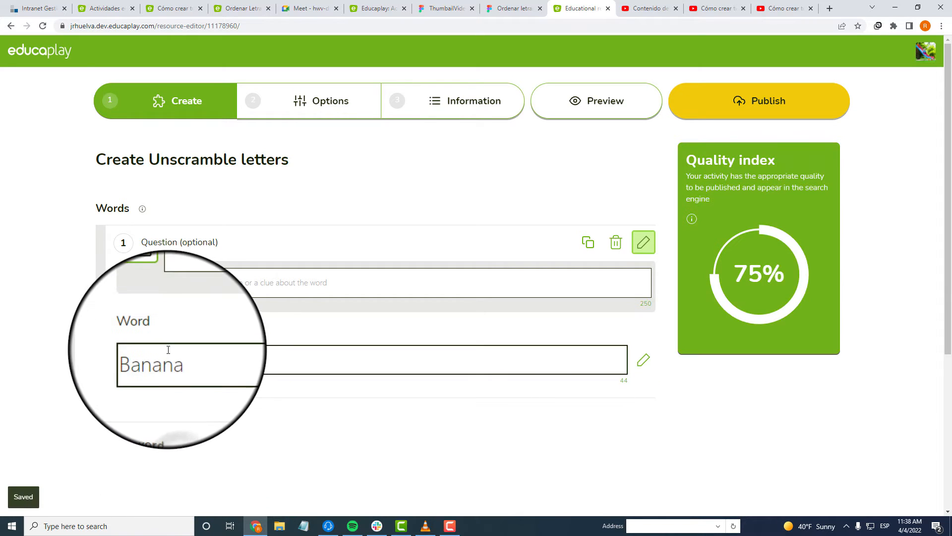
- Try an audio recording, then attach a banana picture as the first word's clue
{"action": "left_click", "coordinate": [643, 359]}
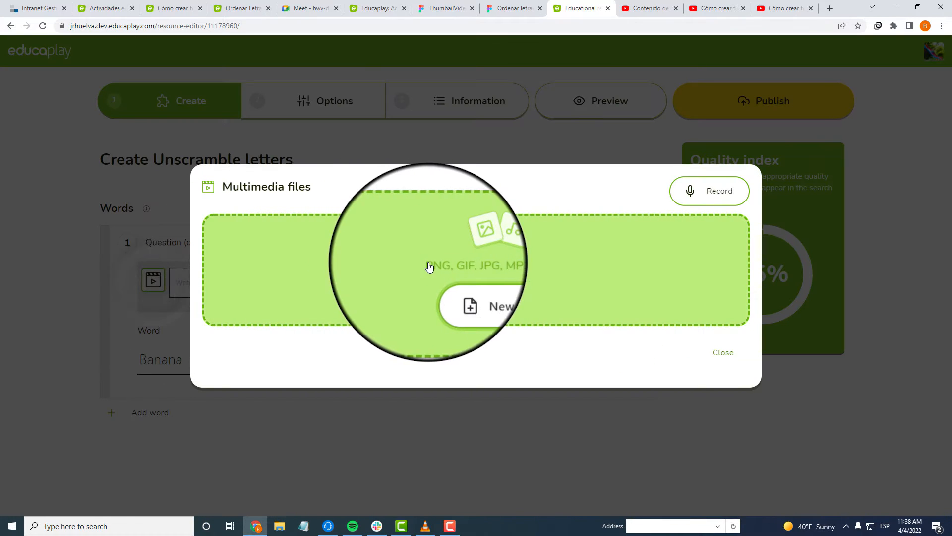
{"action": "mouse_move", "coordinate": [540, 269]}
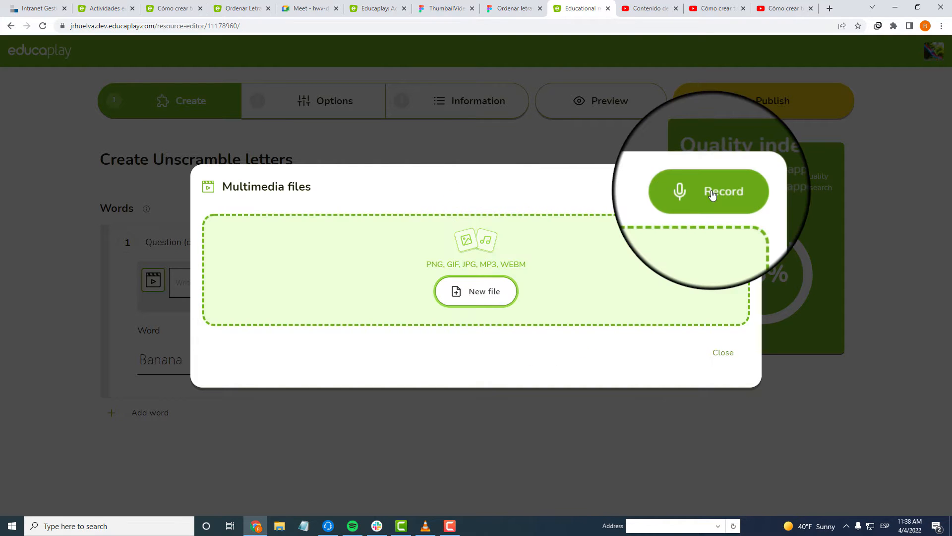
{"action": "left_click", "coordinate": [708, 190]}
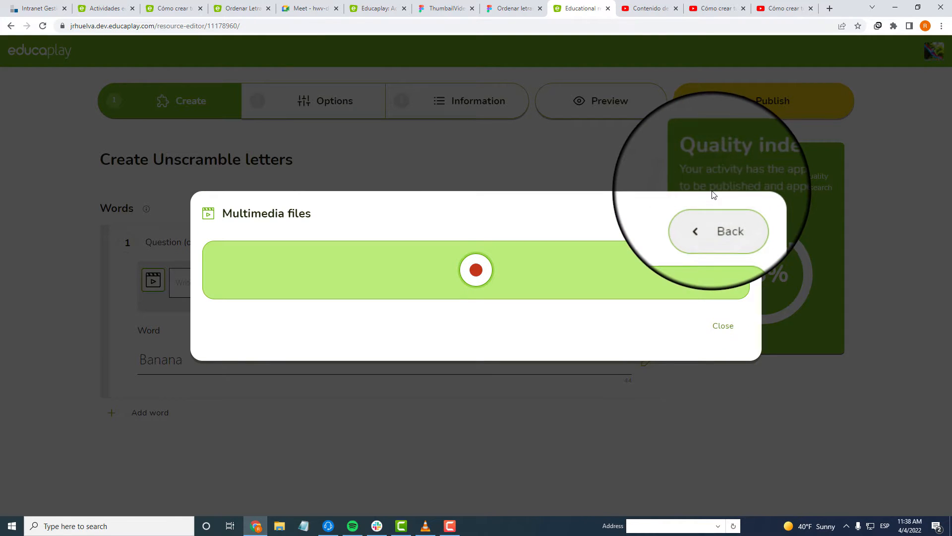
{"action": "left_click", "coordinate": [476, 269]}
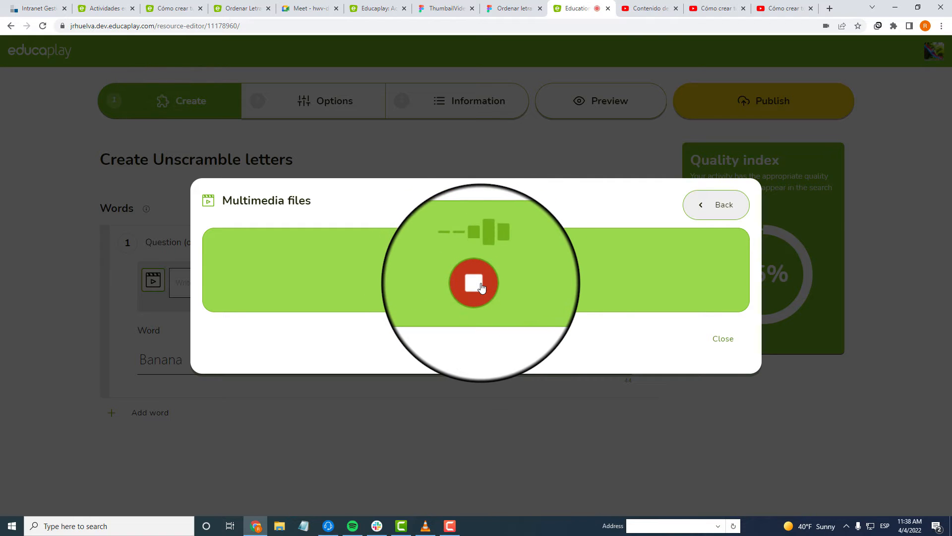
{"action": "left_click", "coordinate": [475, 283]}
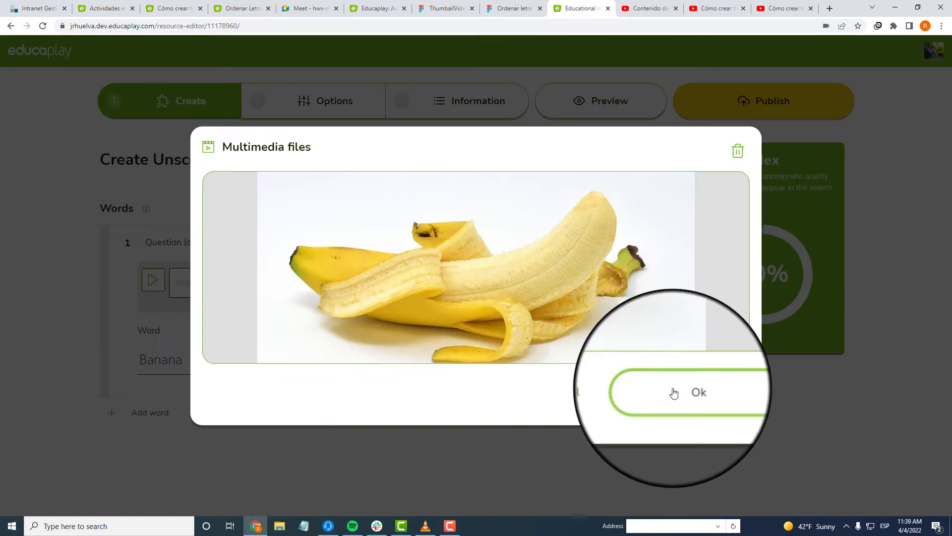
{"action": "left_click", "coordinate": [675, 393]}
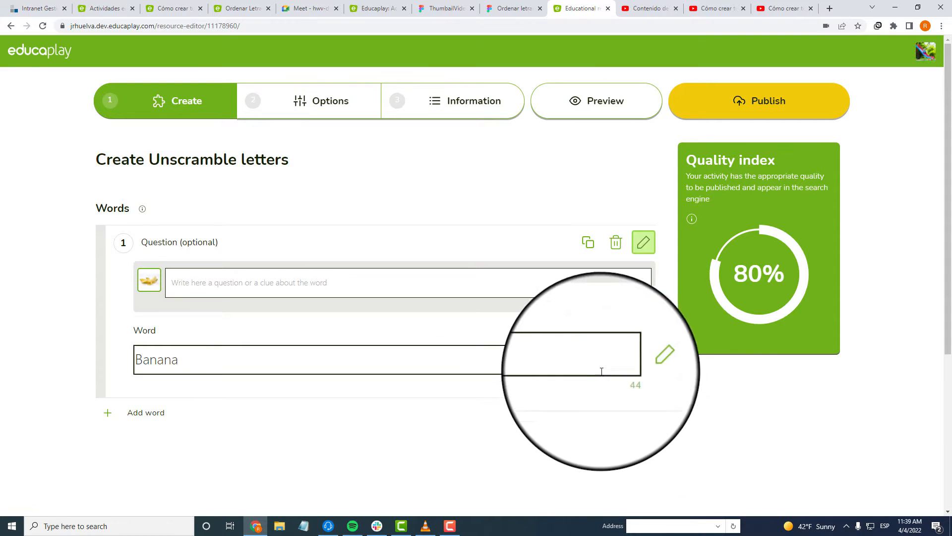
- Ask 'Which fruit is it?' for Banana and add Apple as a second word
{"action": "type", "text": "Which fruit is it?"}
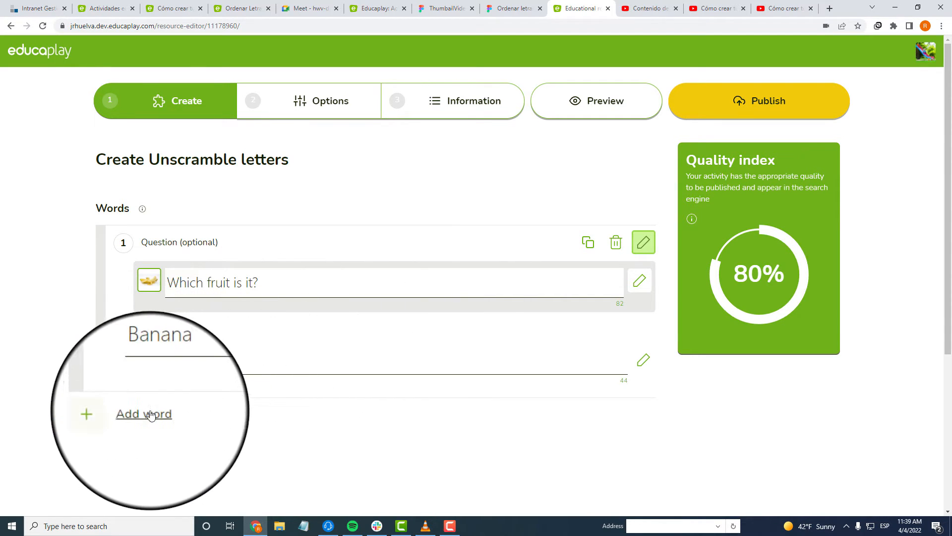
{"action": "left_click", "coordinate": [143, 413]}
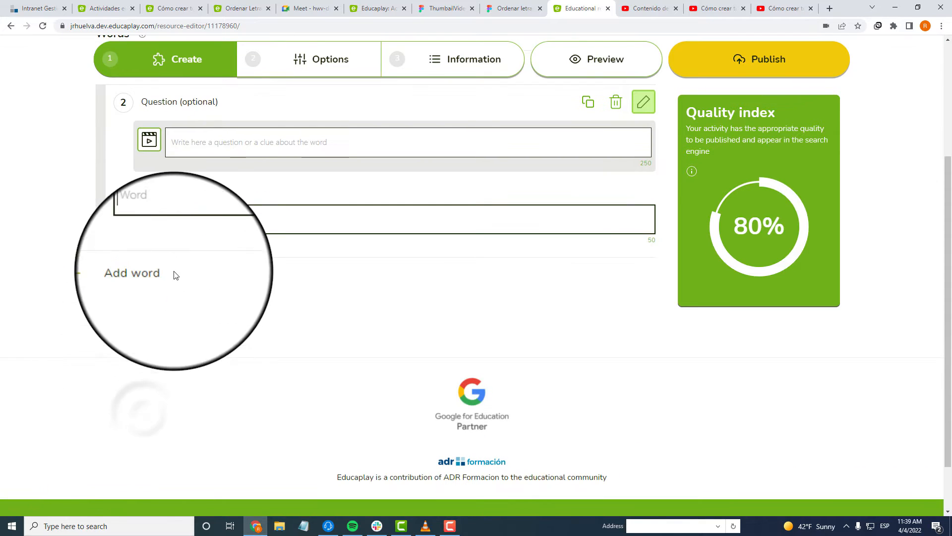
{"action": "type", "text": "Apple"}
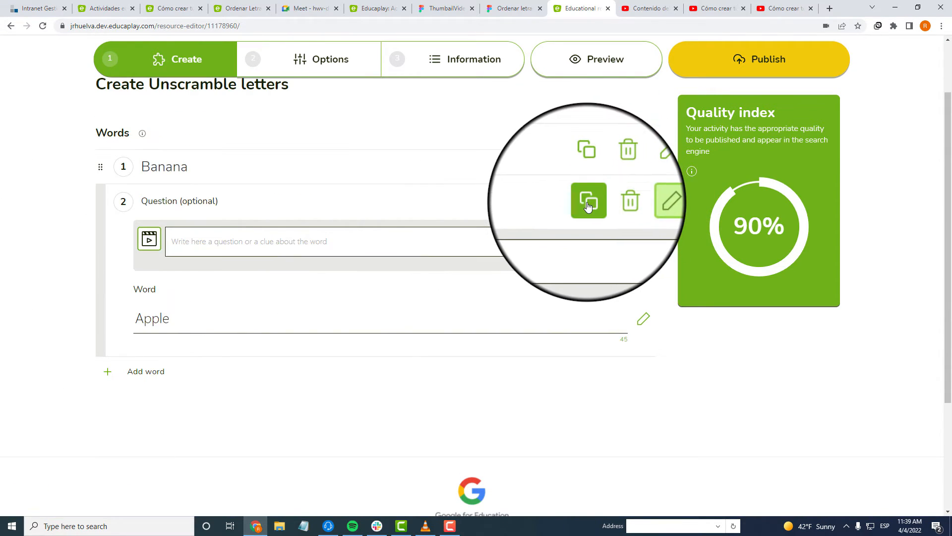
- Duplicate the Apple word and delete the extra copy again
{"action": "left_click", "coordinate": [588, 200]}
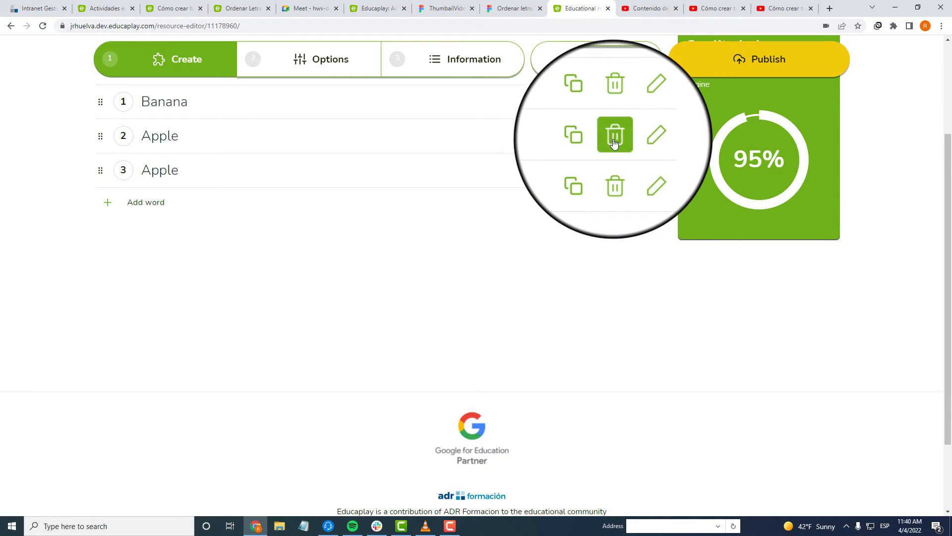
{"action": "left_click", "coordinate": [614, 135]}
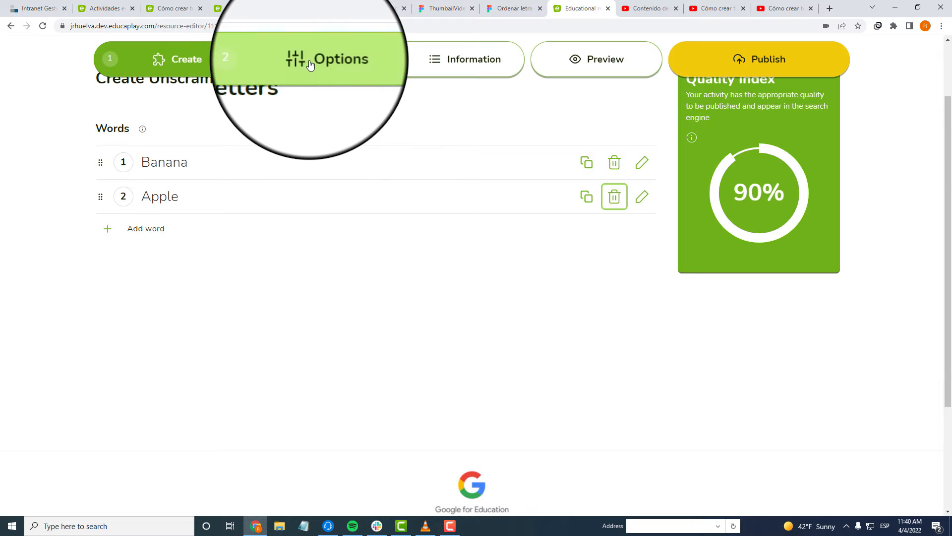
- Limit play to 5 lives and 20 seconds per word in Options
{"action": "left_click", "coordinate": [330, 59]}
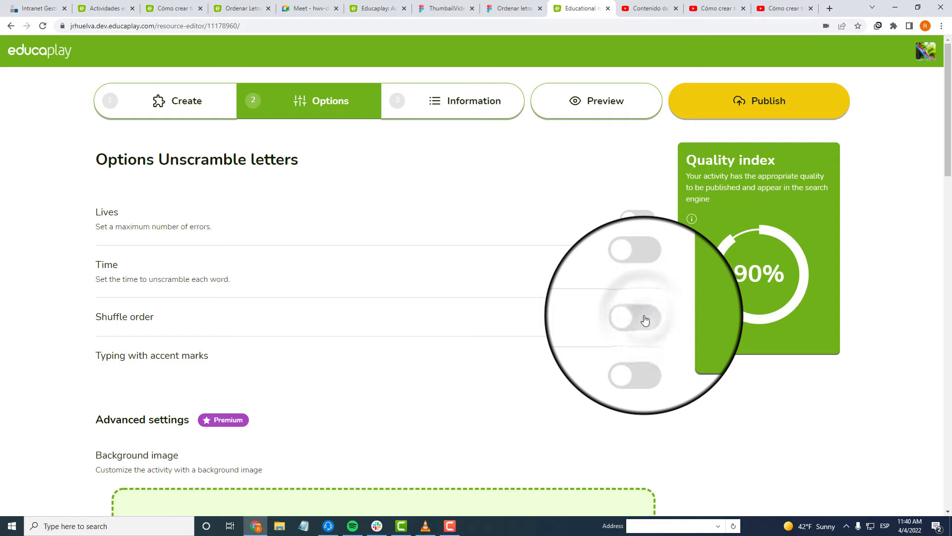
{"action": "mouse_move", "coordinate": [88, 238]}
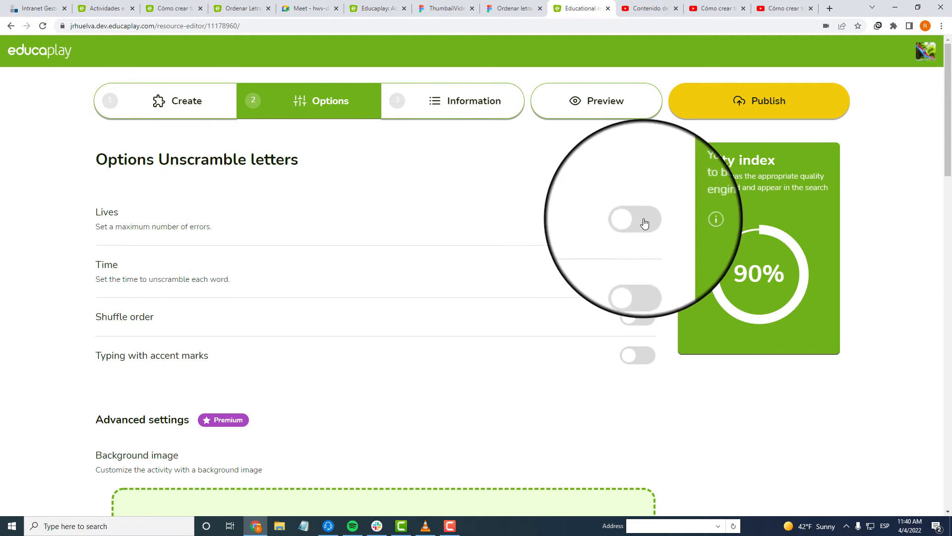
{"action": "left_click", "coordinate": [634, 219]}
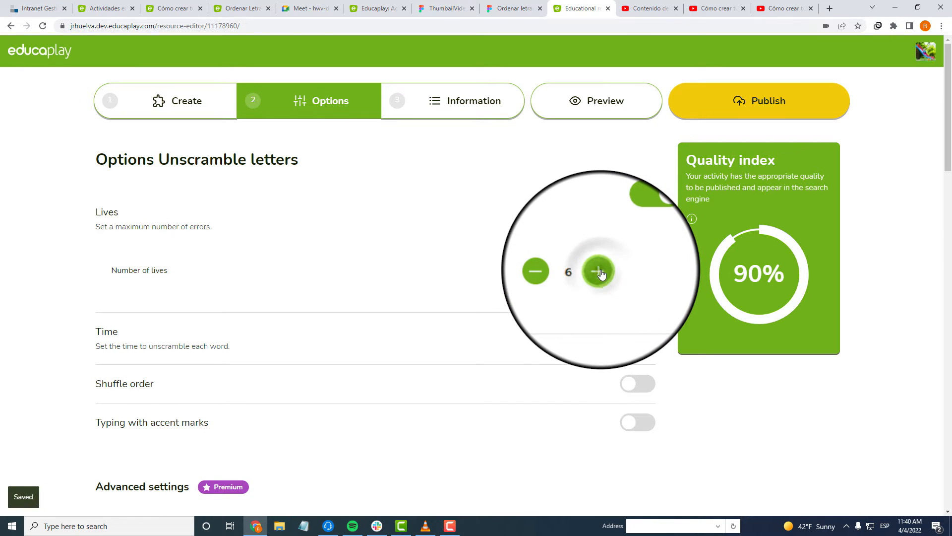
{"action": "left_click", "coordinate": [534, 271]}
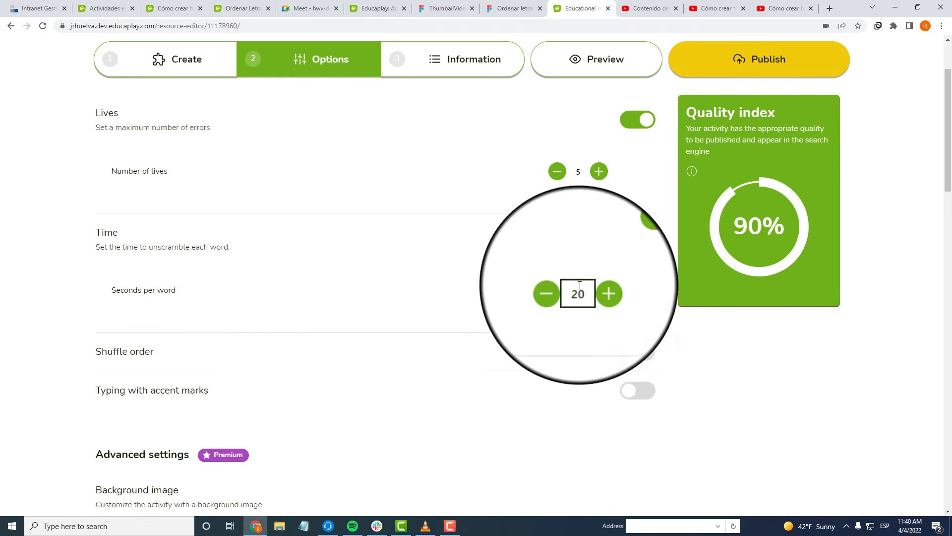
{"action": "left_click", "coordinate": [608, 294]}
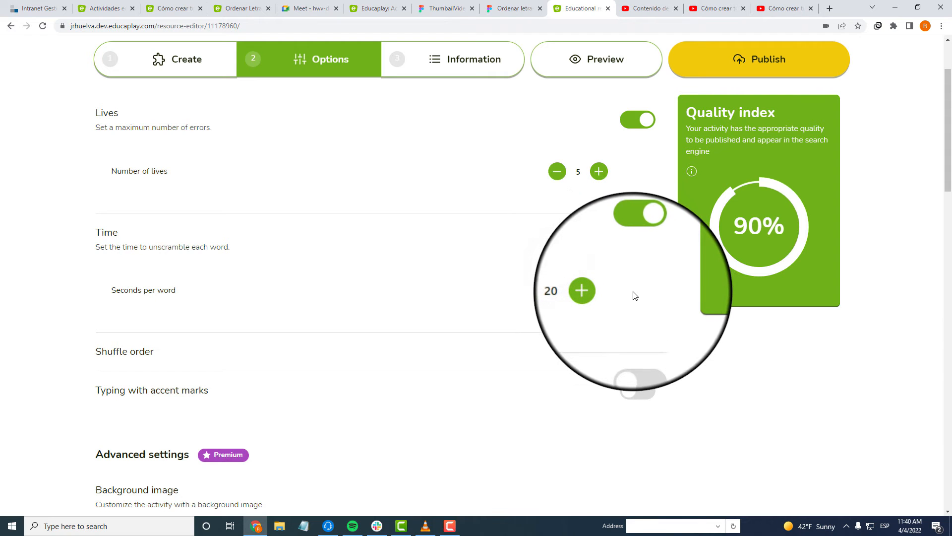
- Leave typing with accent marks switched off
{"action": "scroll", "scroll_direction": "up", "scroll_amount": 3}
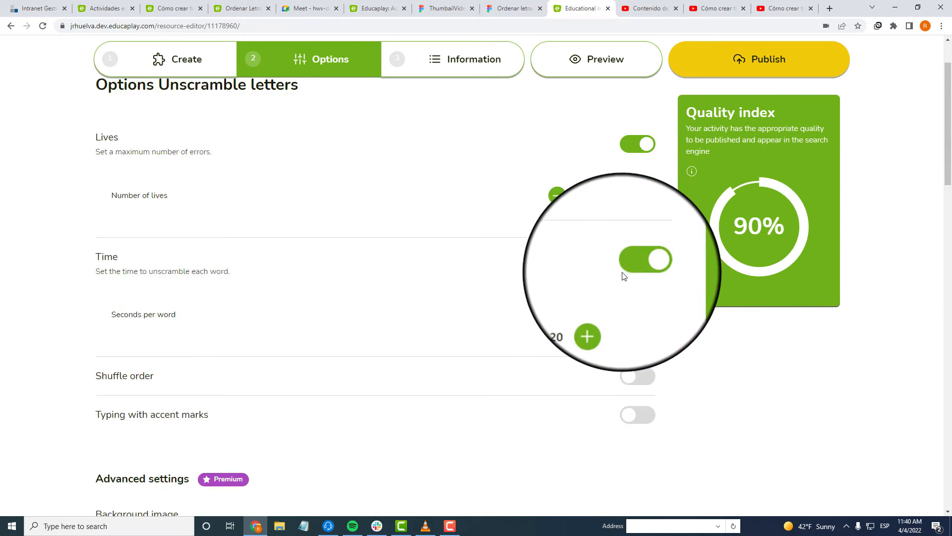
{"action": "scroll", "scroll_direction": "down", "scroll_amount": 3}
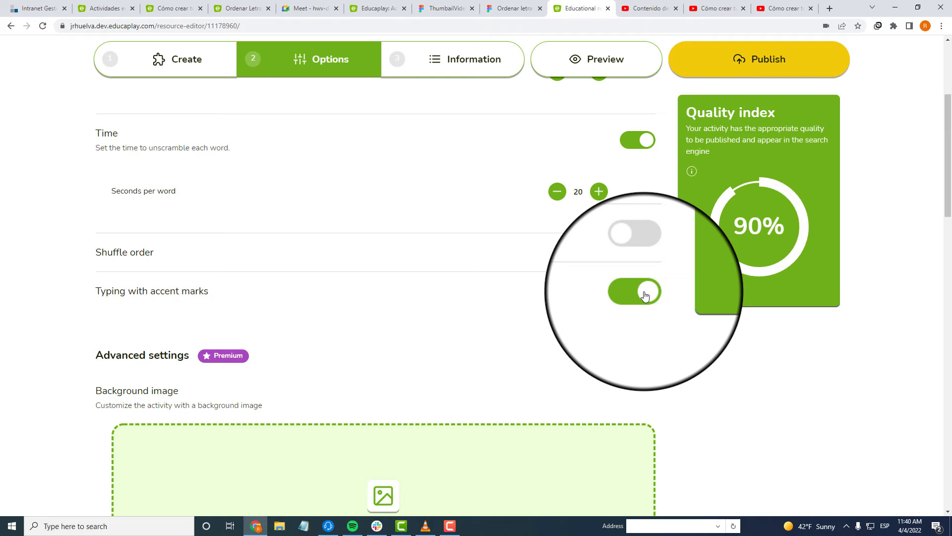
{"action": "left_click", "coordinate": [633, 292]}
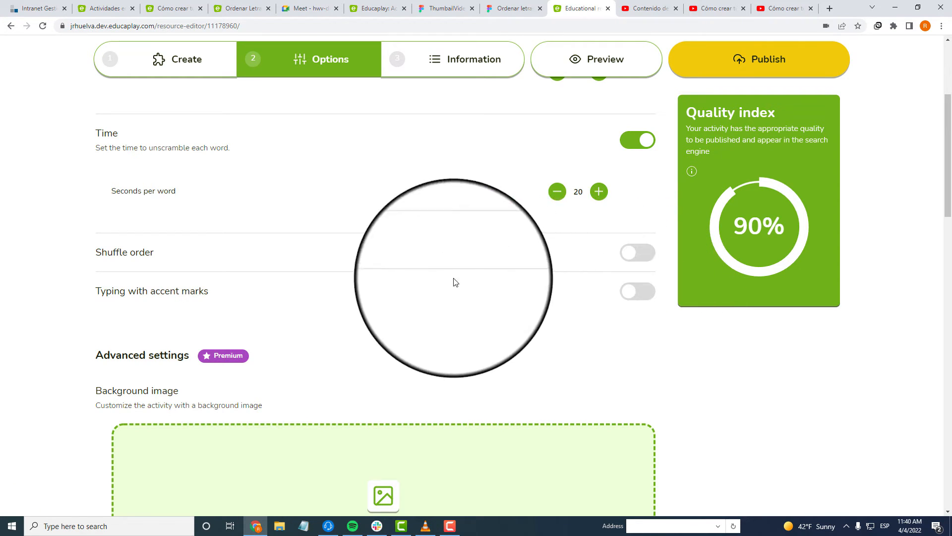
{"action": "mouse_move", "coordinate": [248, 283]}
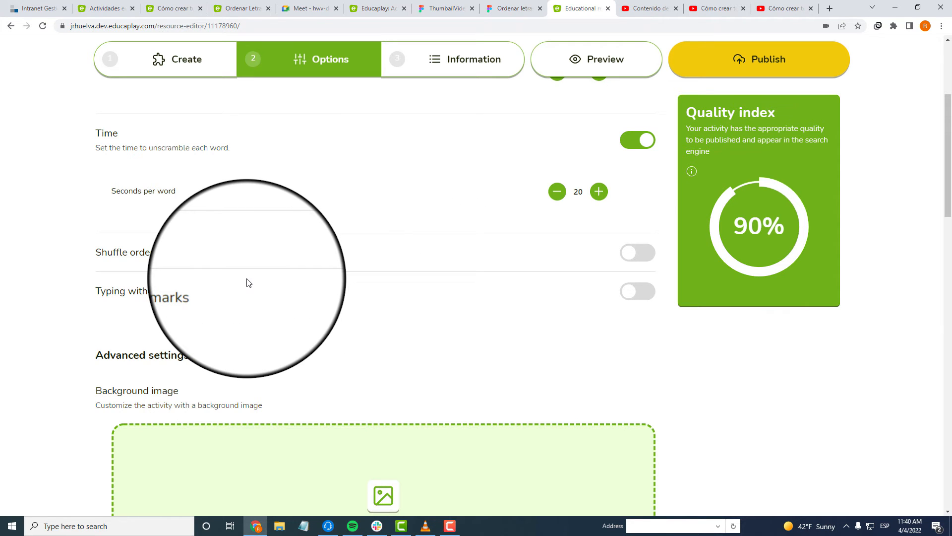
{"action": "scroll", "scroll_direction": "down", "scroll_amount": 3}
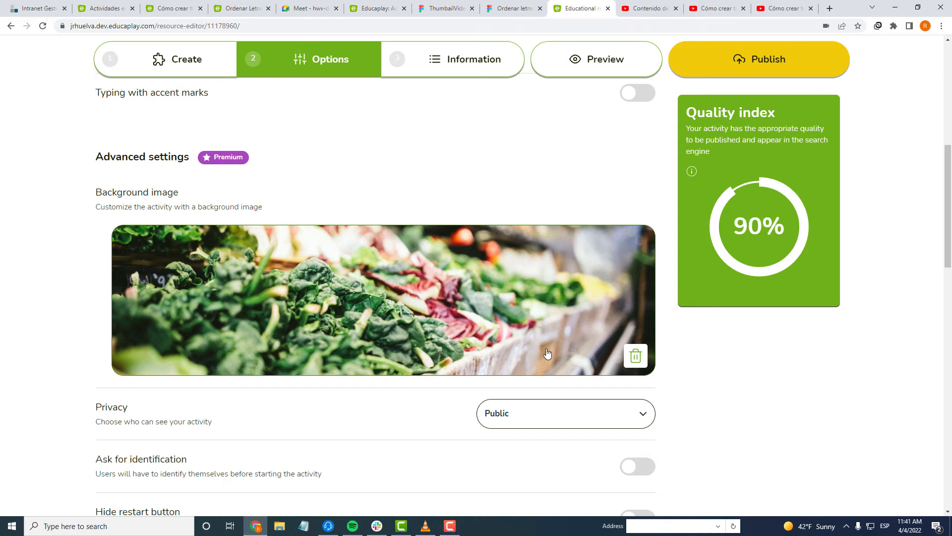
{"action": "mouse_move", "coordinate": [596, 59]}
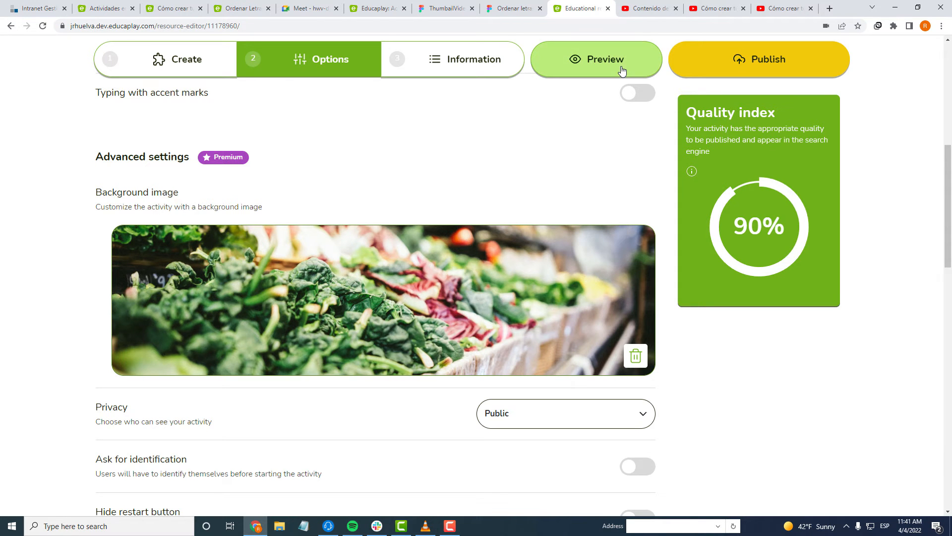
- Keep the activity public and preview the end message 'The code is 1234.'
{"action": "left_click", "coordinate": [596, 59]}
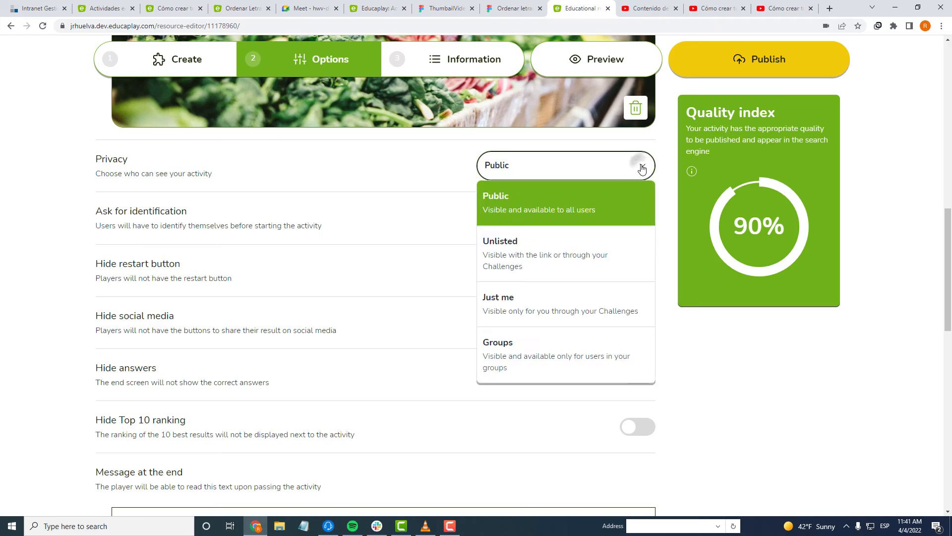
{"action": "left_click", "coordinate": [500, 241]}
{"action": "type", "text": "The code is 34."}
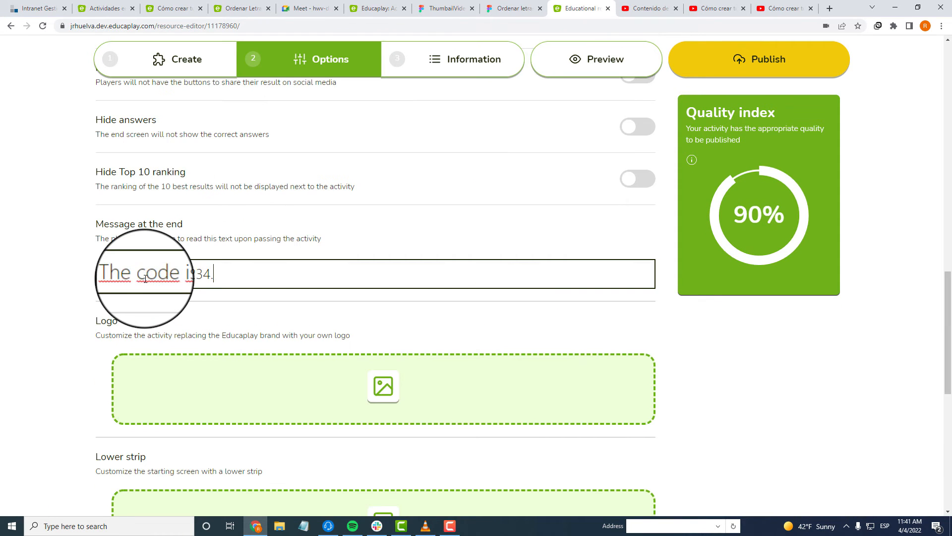
{"action": "left_click", "coordinate": [597, 58]}
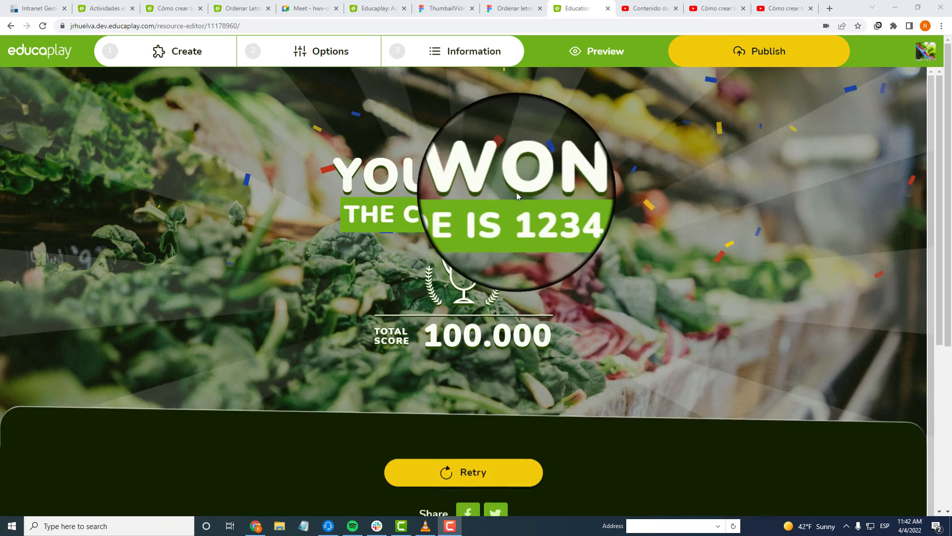
- Return to Options and bring up the background colour choices
{"action": "left_click", "coordinate": [330, 51]}
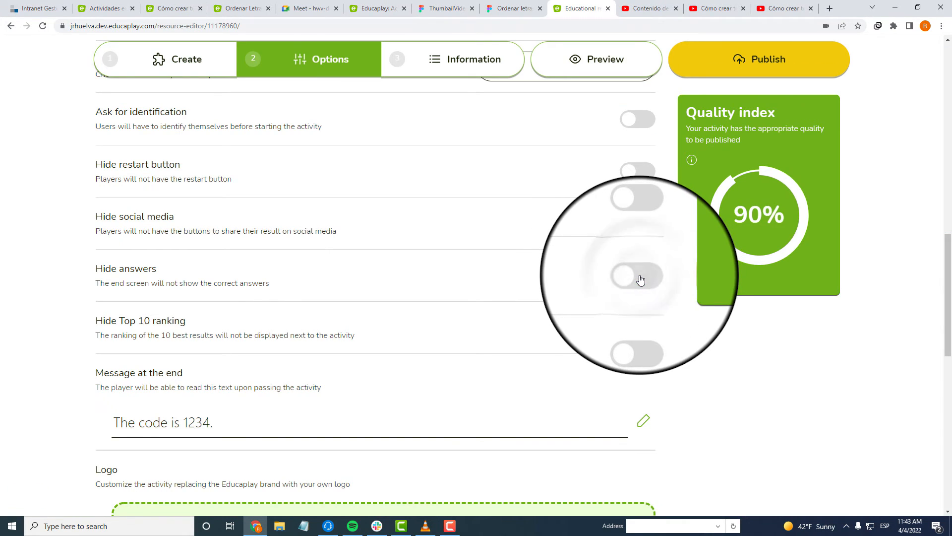
{"action": "scroll", "scroll_direction": "down", "scroll_amount": 3}
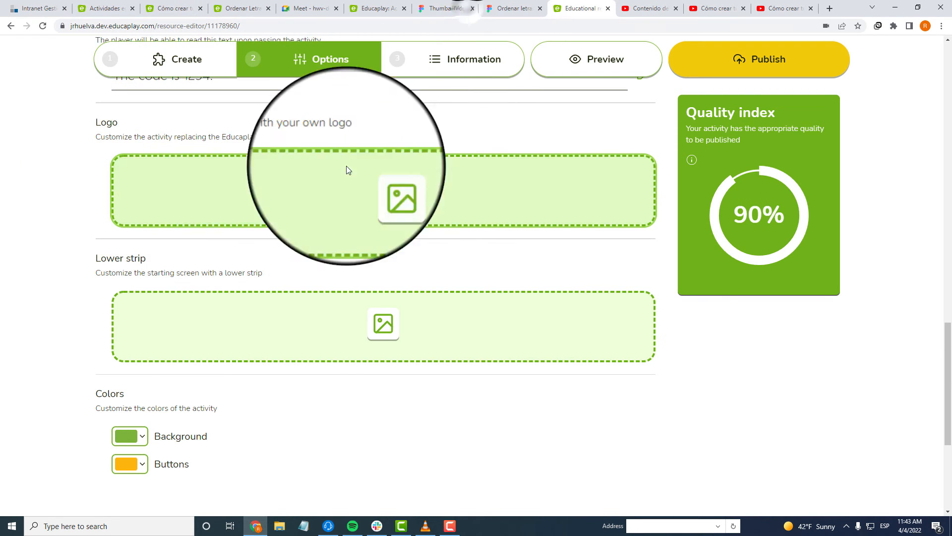
{"action": "left_click", "coordinate": [129, 435]}
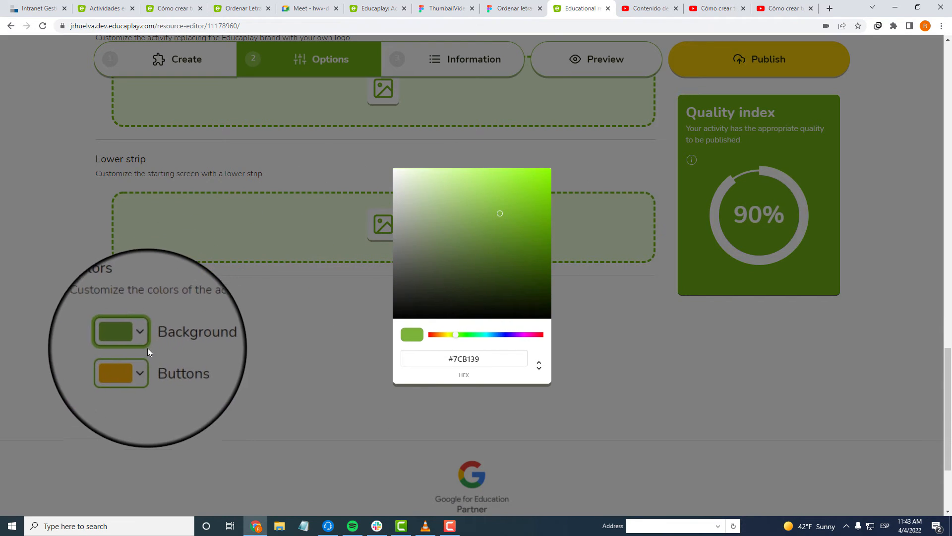
- Set the activity language to English on the information page
{"action": "left_click", "coordinate": [466, 51]}
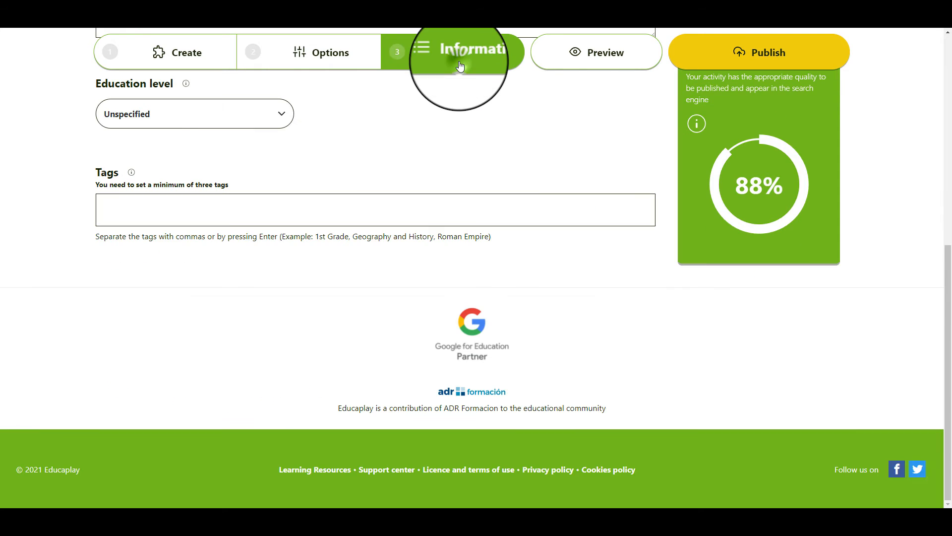
{"action": "scroll", "scroll_direction": "up", "scroll_amount": 3}
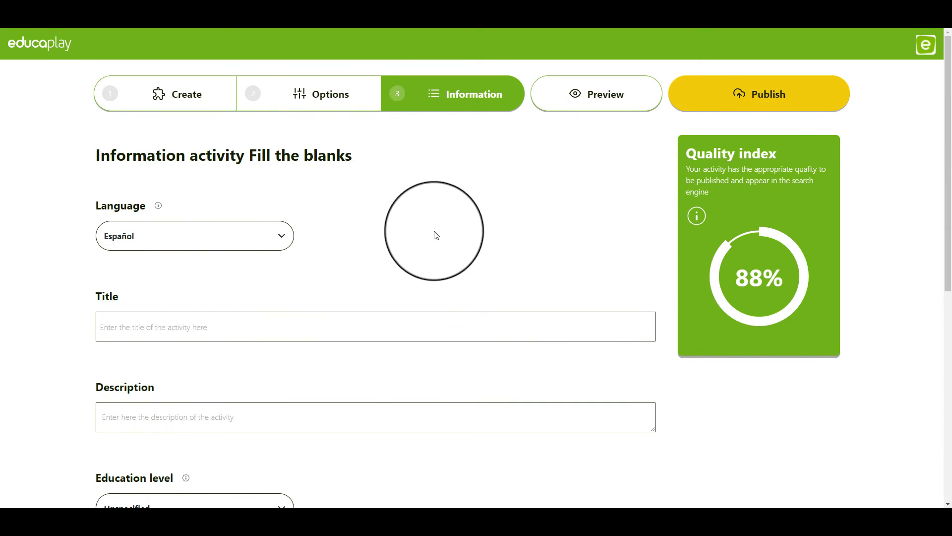
{"action": "scroll", "scroll_direction": "down", "scroll_amount": 3}
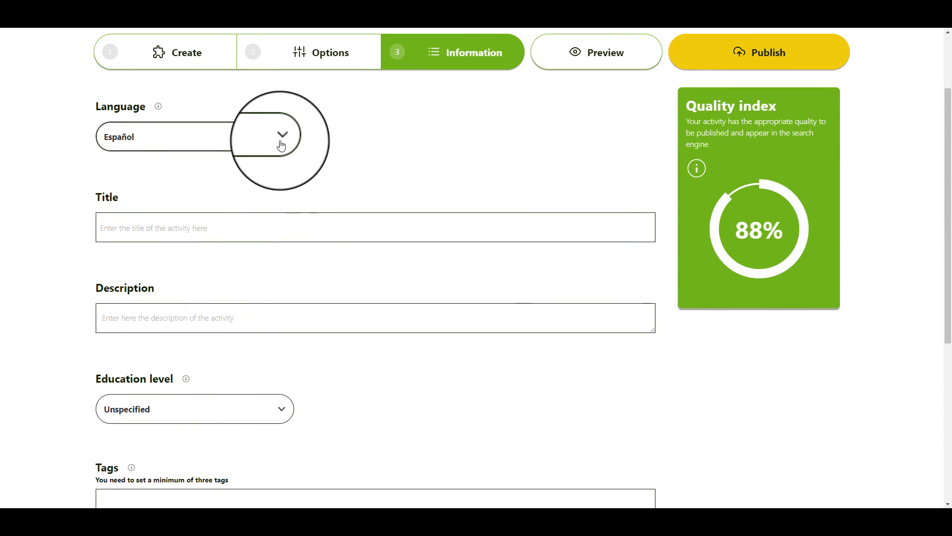
{"action": "left_click", "coordinate": [279, 136]}
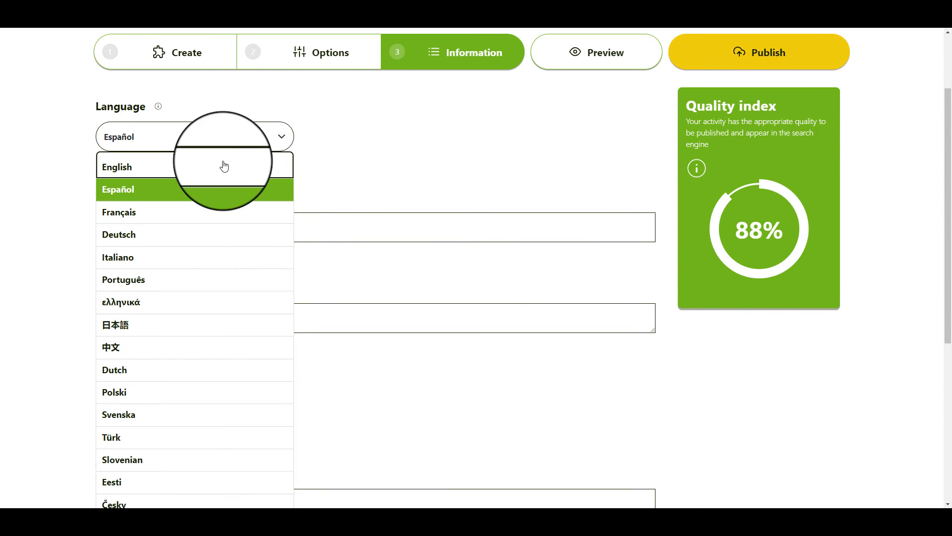
{"action": "left_click", "coordinate": [117, 167]}
{"action": "type", "text": "Fill in this text about the Educaplay accounts"}
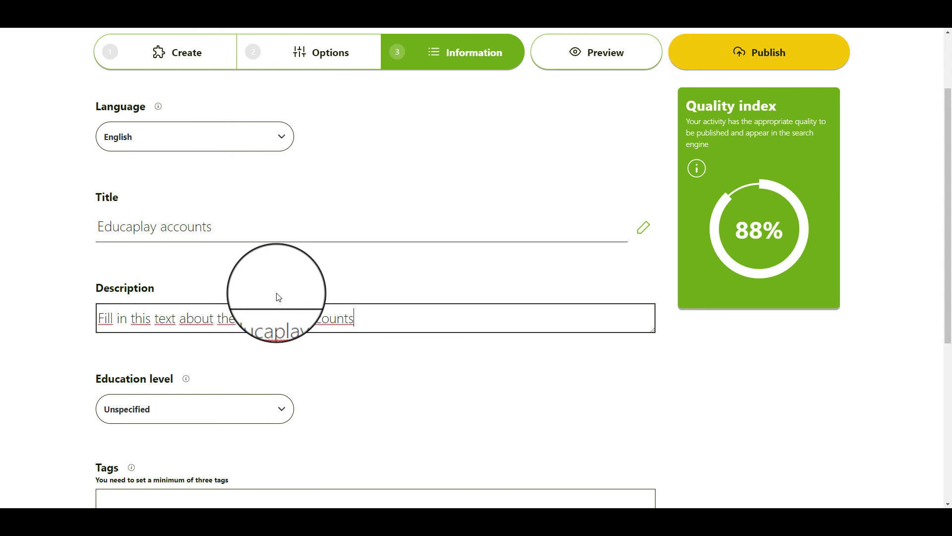
- Set education level K8 and subject Arts and Humanities
{"action": "scroll", "scroll_direction": "down", "scroll_amount": 3}
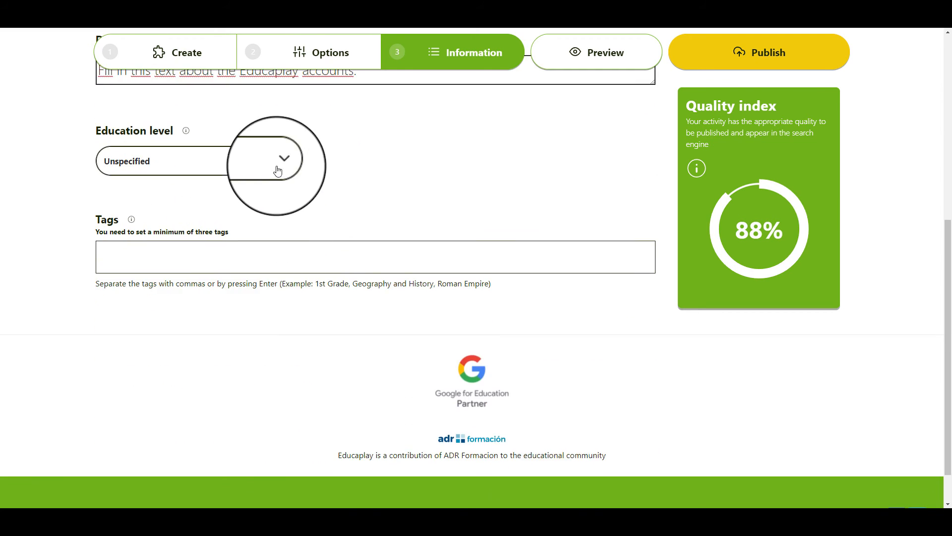
{"action": "left_click", "coordinate": [279, 161]}
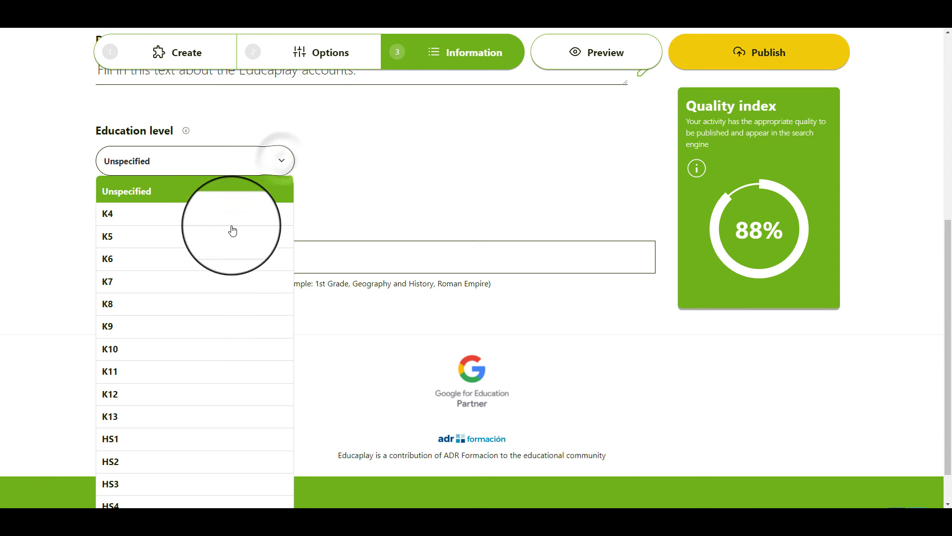
{"action": "left_click", "coordinate": [107, 303]}
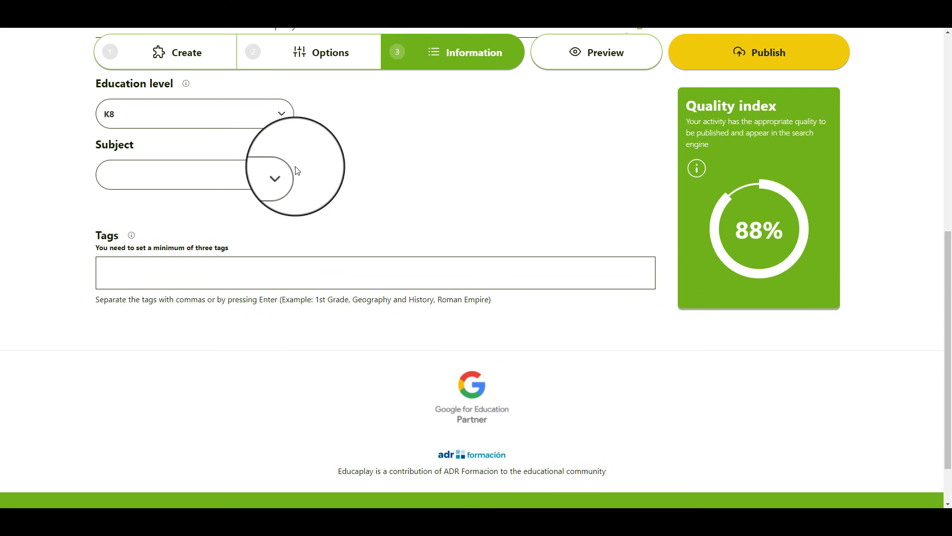
{"action": "left_click", "coordinate": [274, 178]}
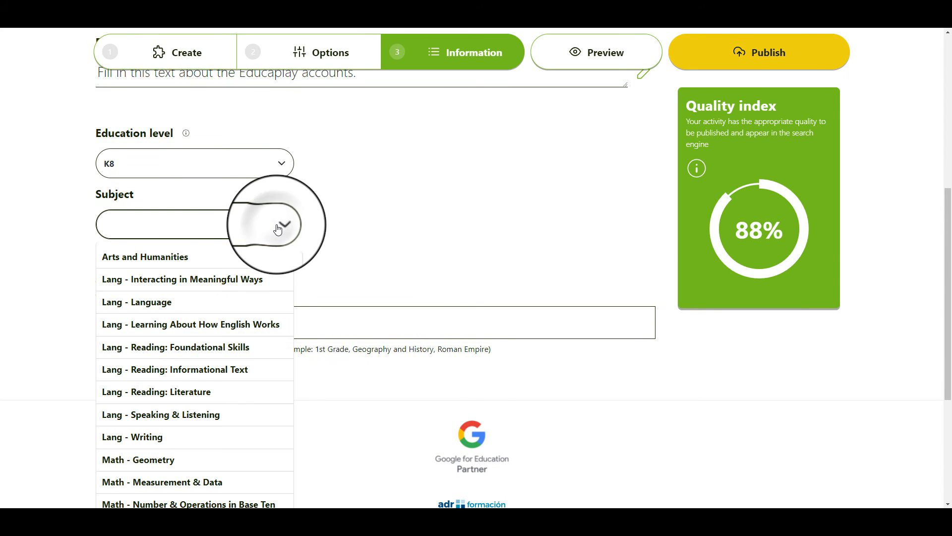
{"action": "left_click", "coordinate": [145, 256]}
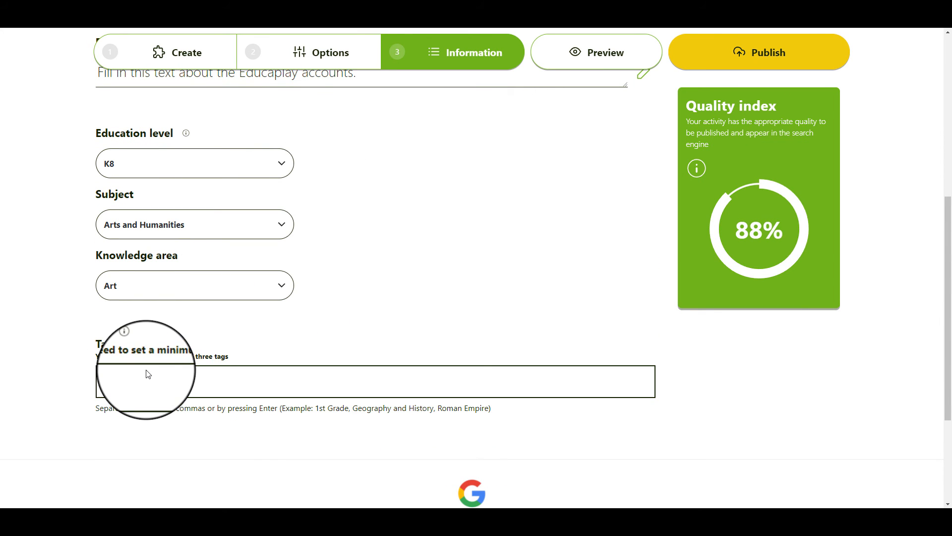
- Add the tag Educaplay
{"action": "left_click", "coordinate": [375, 381]}
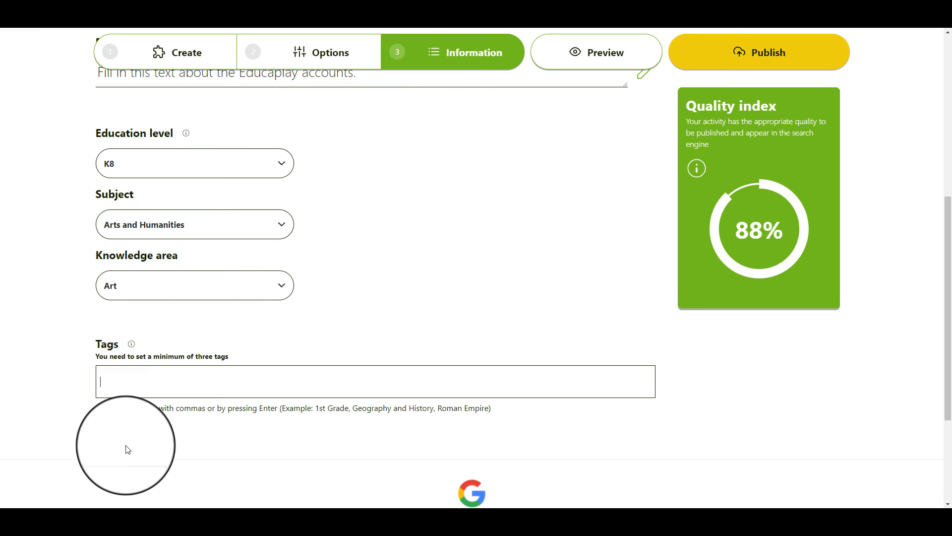
{"action": "type", "text": "Educaplay"}
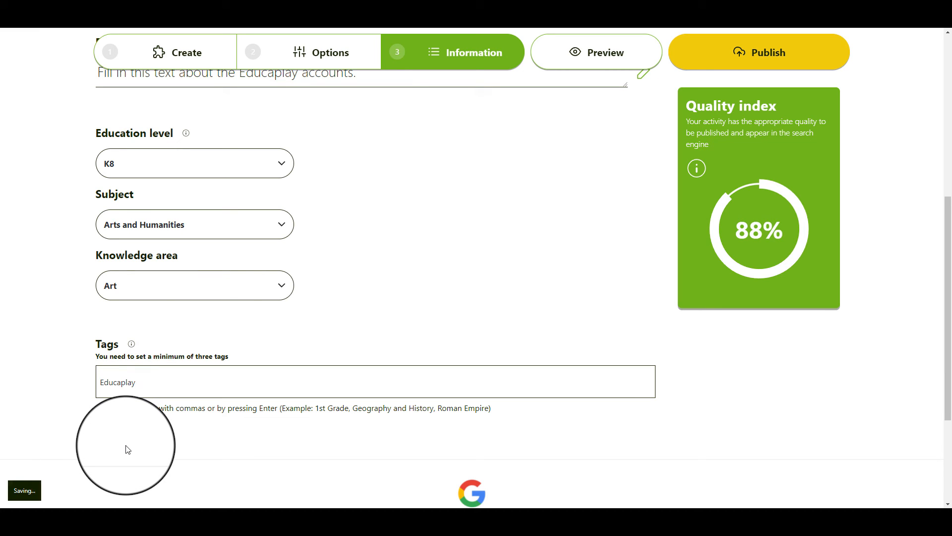
{"action": "key", "text": "Enter"}
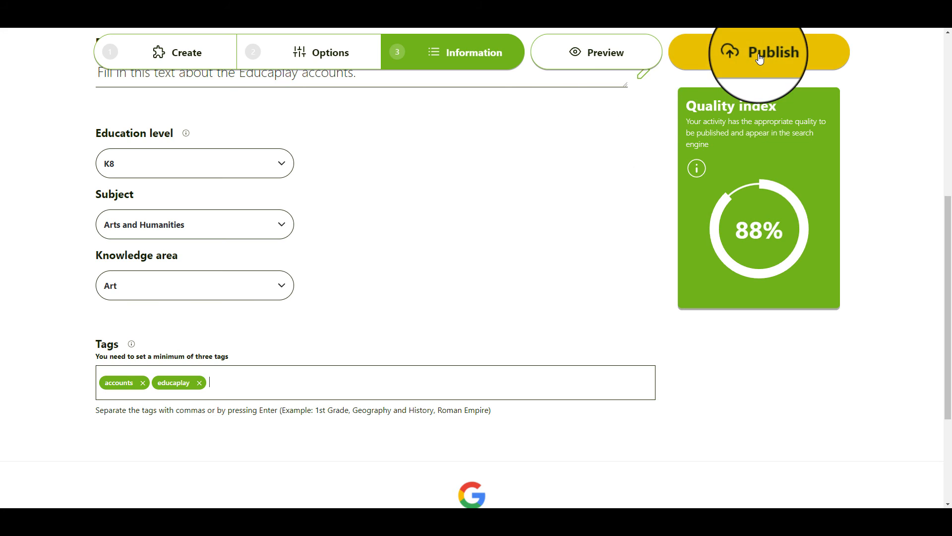
- After publishing is refused for too few tags, add the tag features
{"action": "left_click", "coordinate": [758, 52]}
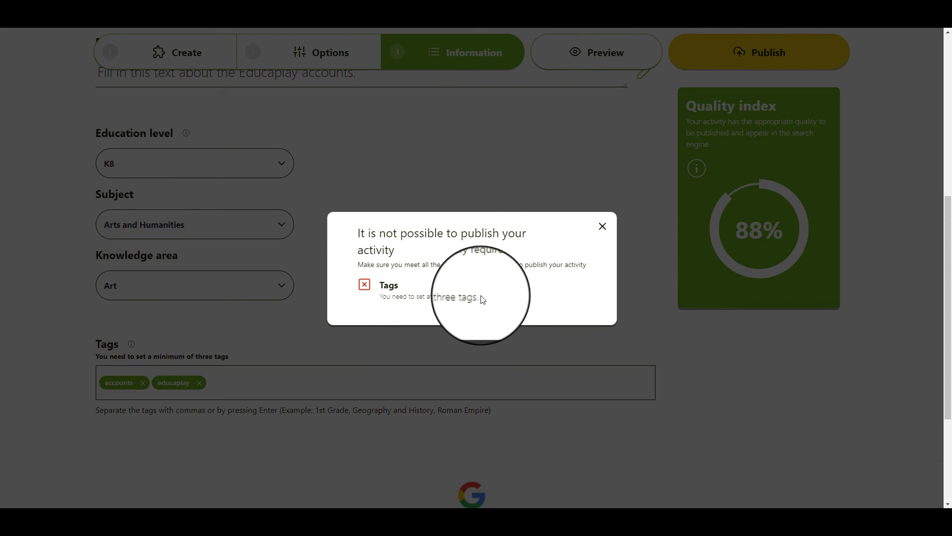
{"action": "left_click", "coordinate": [602, 227]}
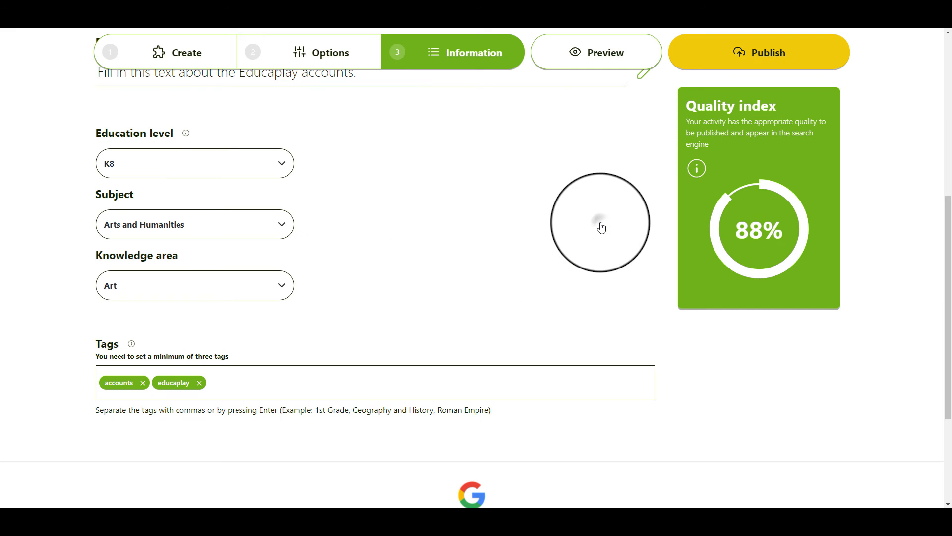
{"action": "left_click", "coordinate": [274, 382]}
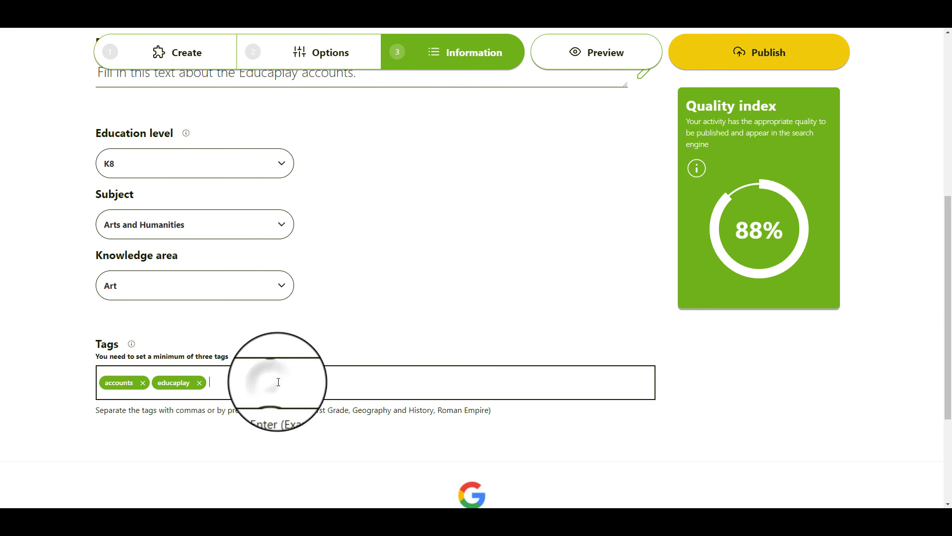
{"action": "type", "text": "features"}
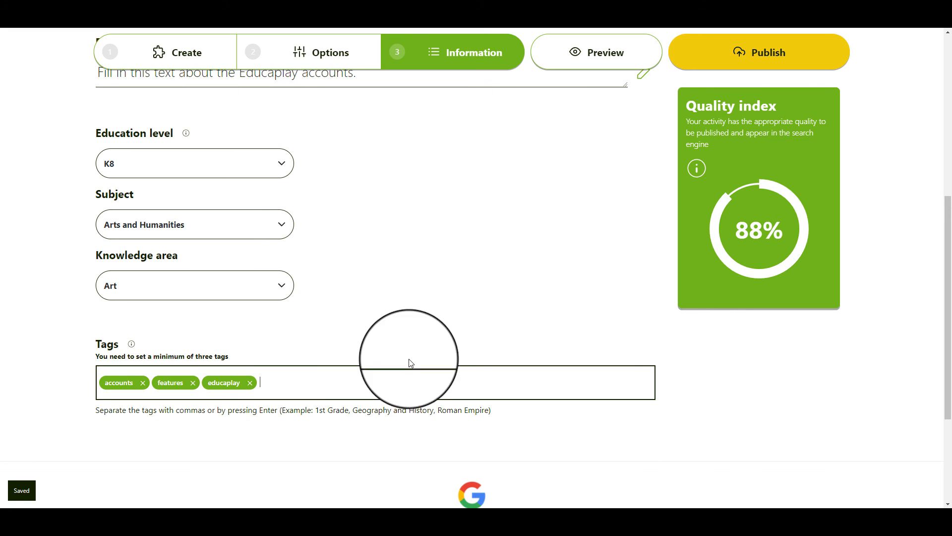
{"action": "mouse_move", "coordinate": [757, 51]}
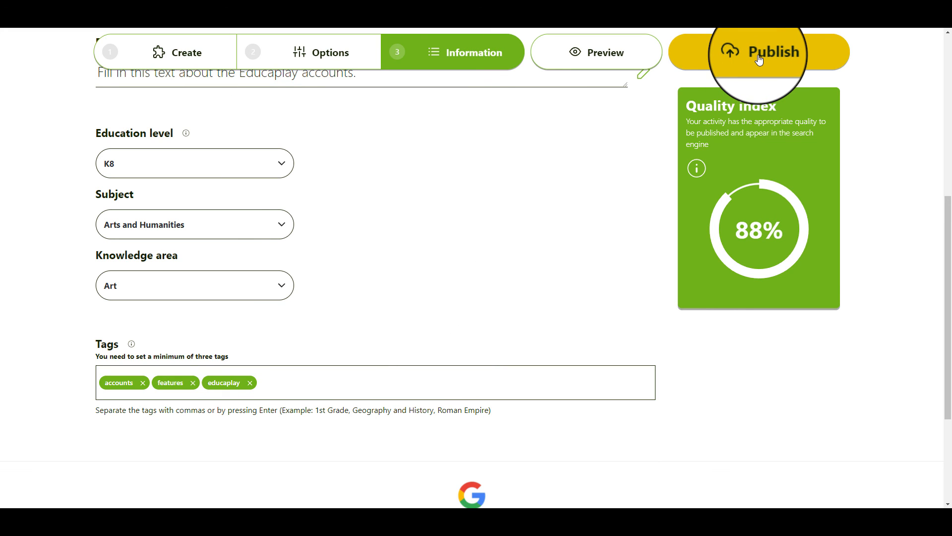
- Publish the activity and briefly view its sharing options on the 'Well done!' page
{"action": "left_click", "coordinate": [757, 50]}
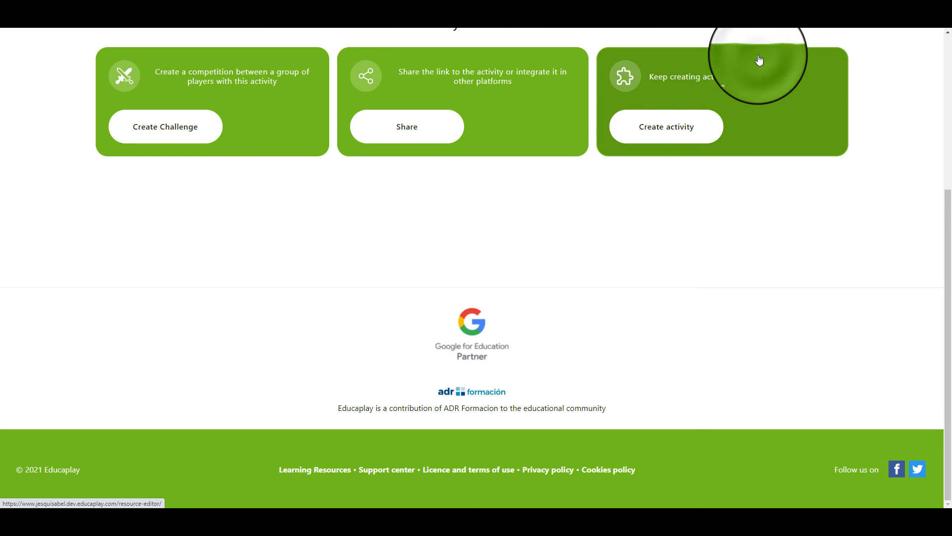
{"action": "scroll", "scroll_direction": "up", "scroll_amount": 3}
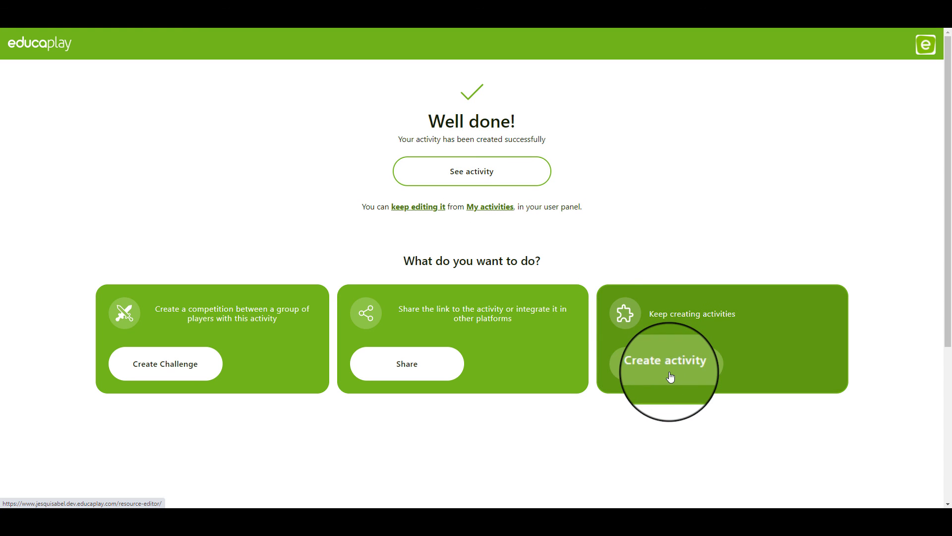
{"action": "mouse_move", "coordinate": [418, 345]}
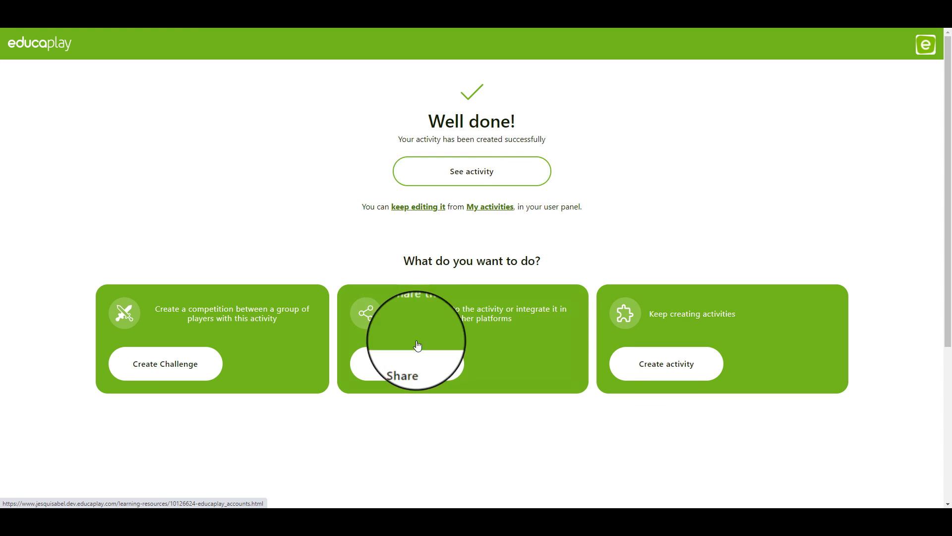
{"action": "left_click", "coordinate": [402, 363]}
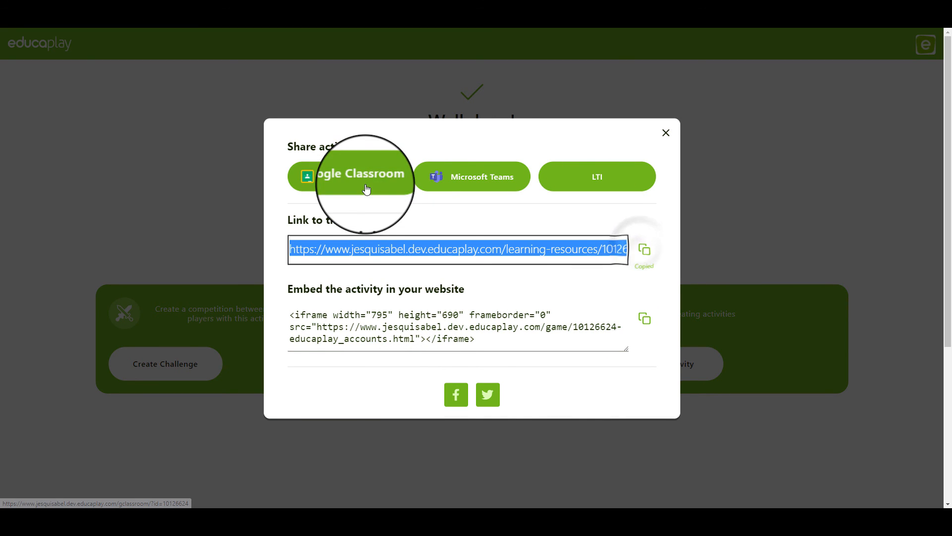
{"action": "left_click", "coordinate": [666, 132]}
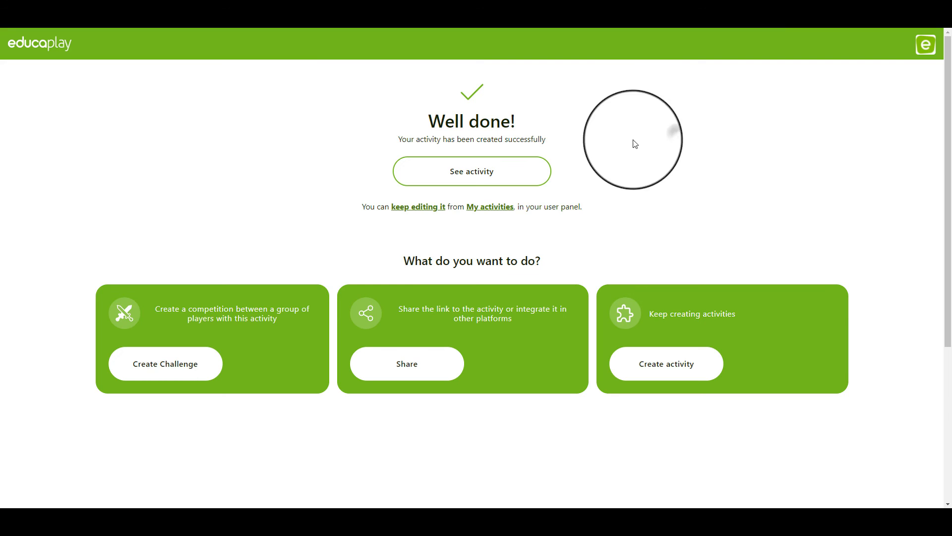
{"action": "mouse_move", "coordinate": [418, 209]}
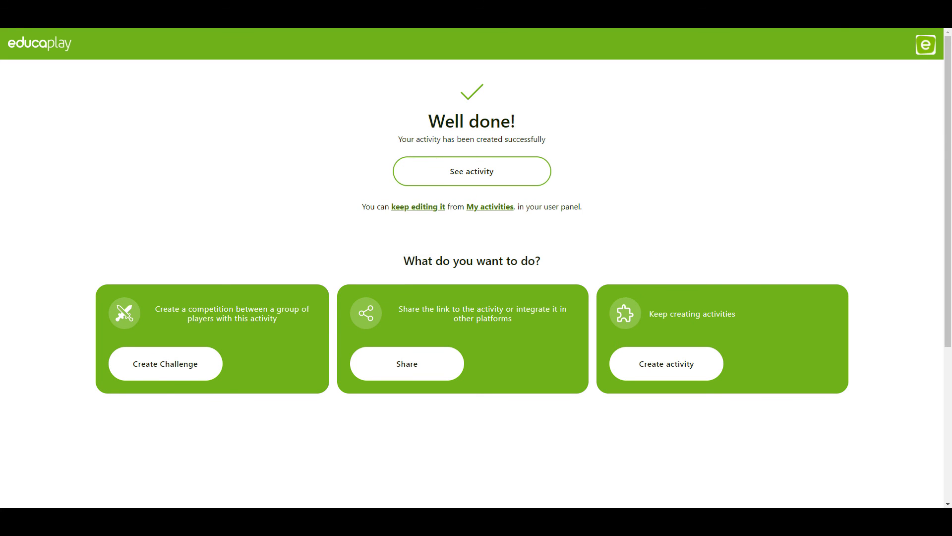
- From My activities, show the share link and embed code for Planets of the Solar System
{"action": "left_click", "coordinate": [489, 206]}
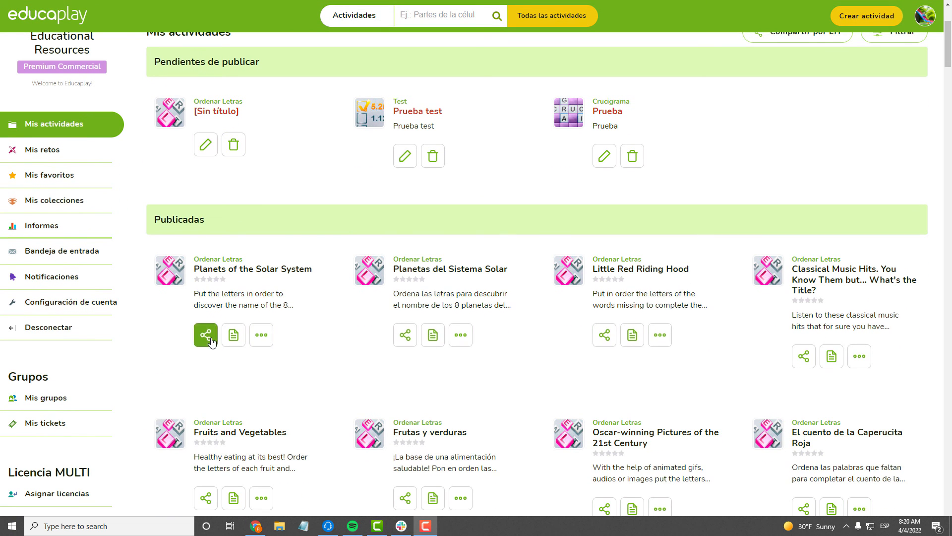
{"action": "left_click", "coordinate": [206, 335]}
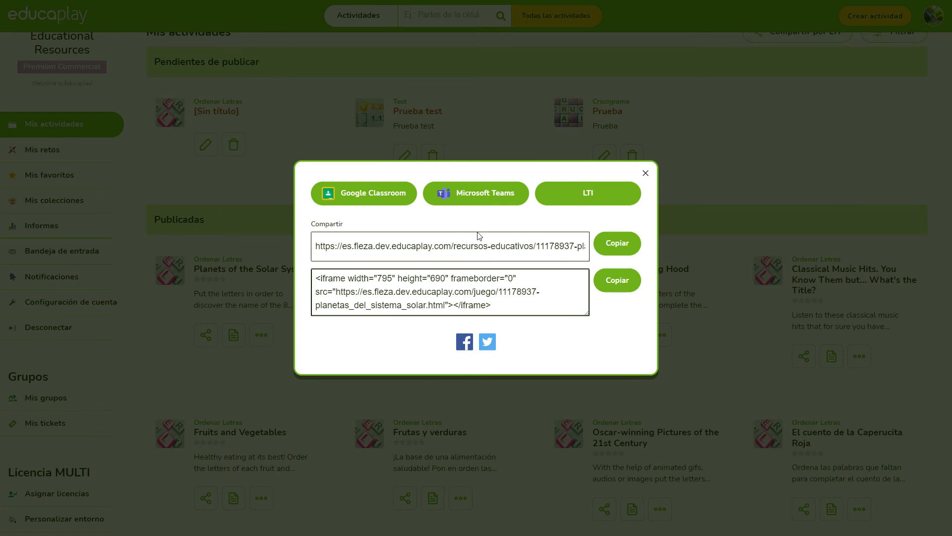